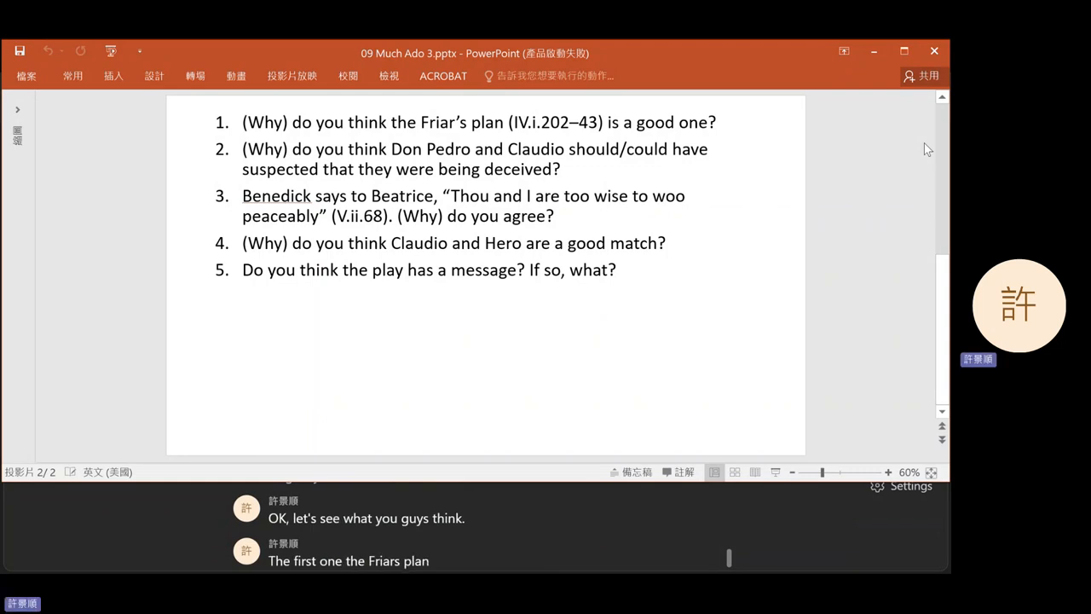
Scroll page 244 down to lines 78–85, Claudio asking Hero who talked at her window, with footnotes
{"action": "type", "text": "to"}
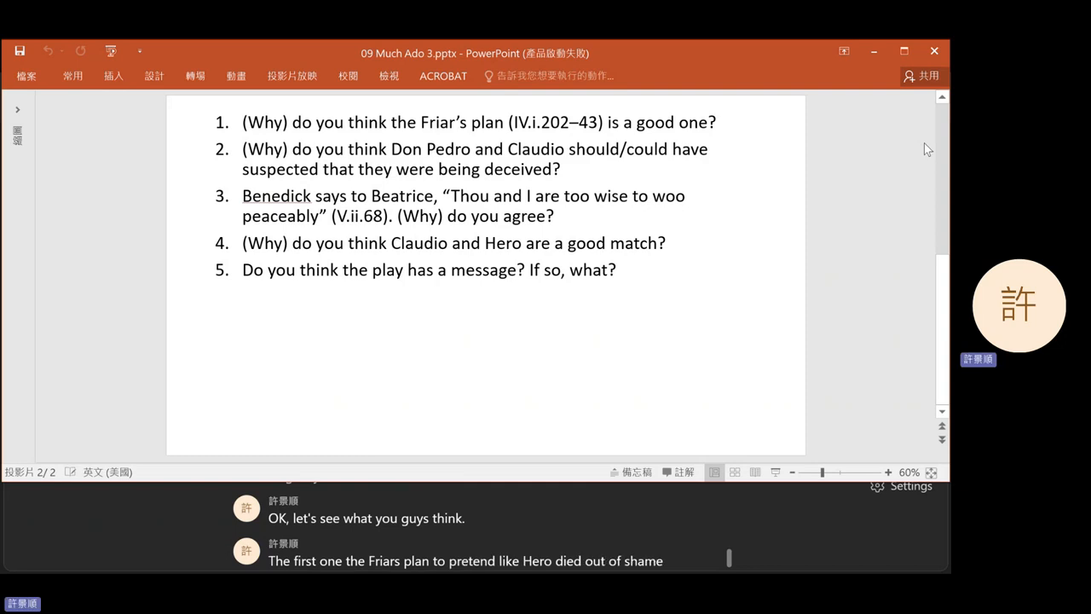
{"action": "scroll", "scroll_direction": "down", "scroll_amount": 3}
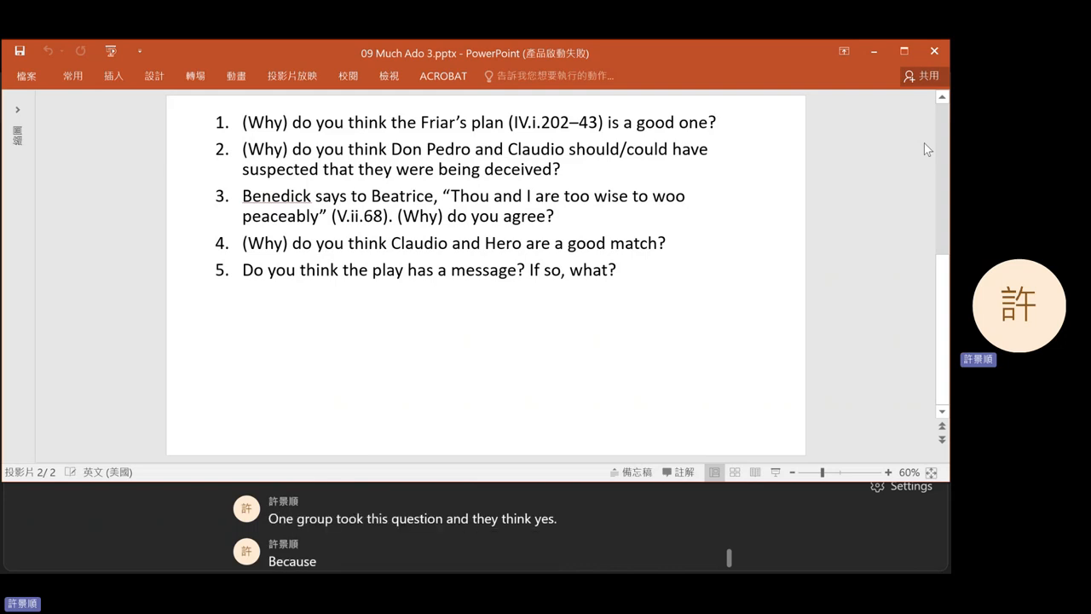
{"action": "type", "text": "the plans goal"}
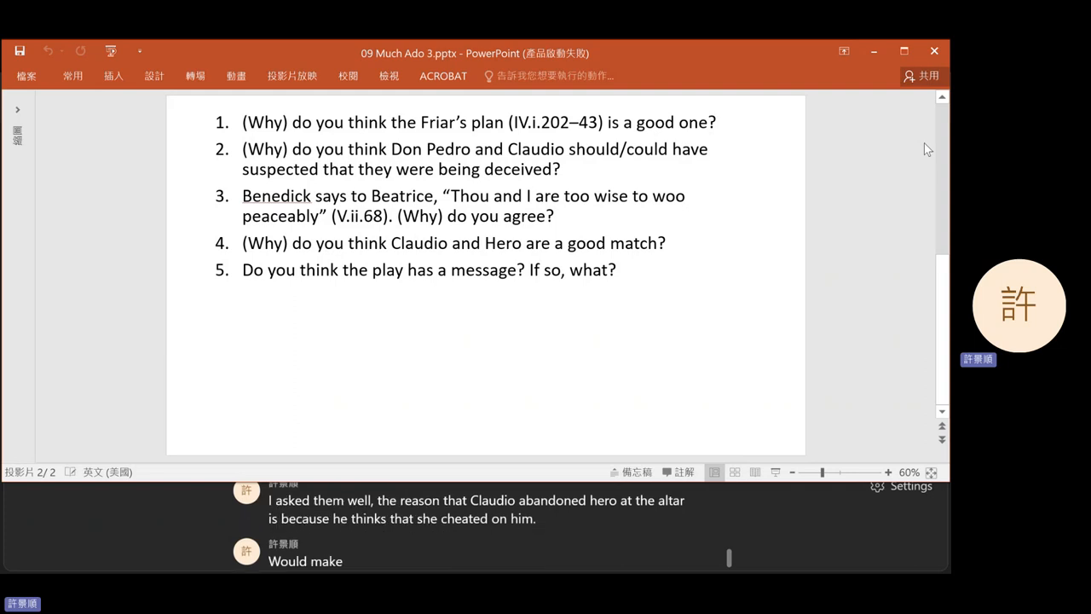
{"action": "type", "text": "making him regret"}
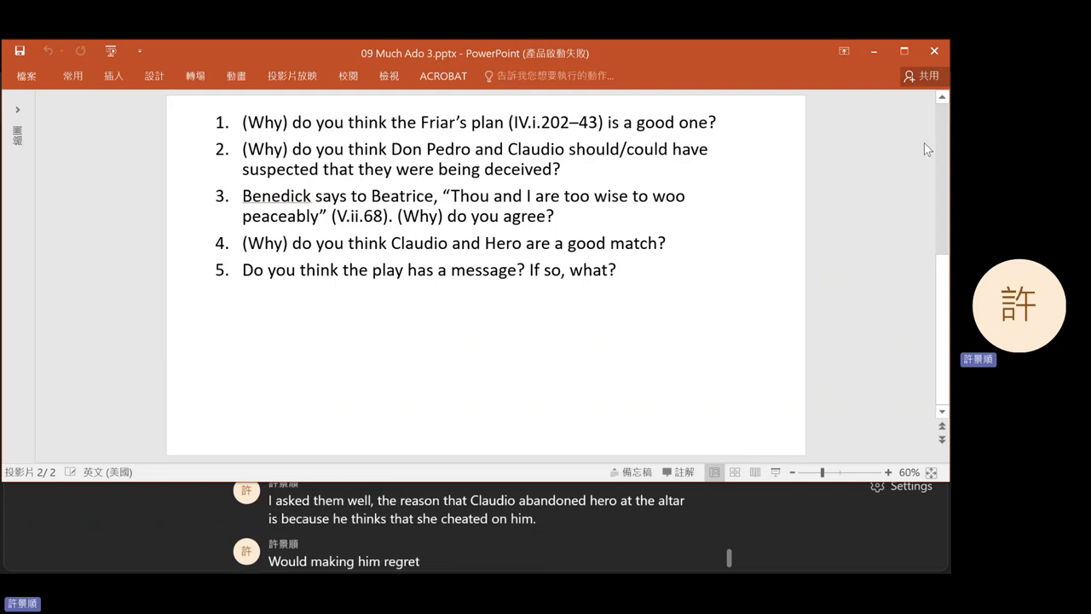
{"action": "type", "text": "his actions change"}
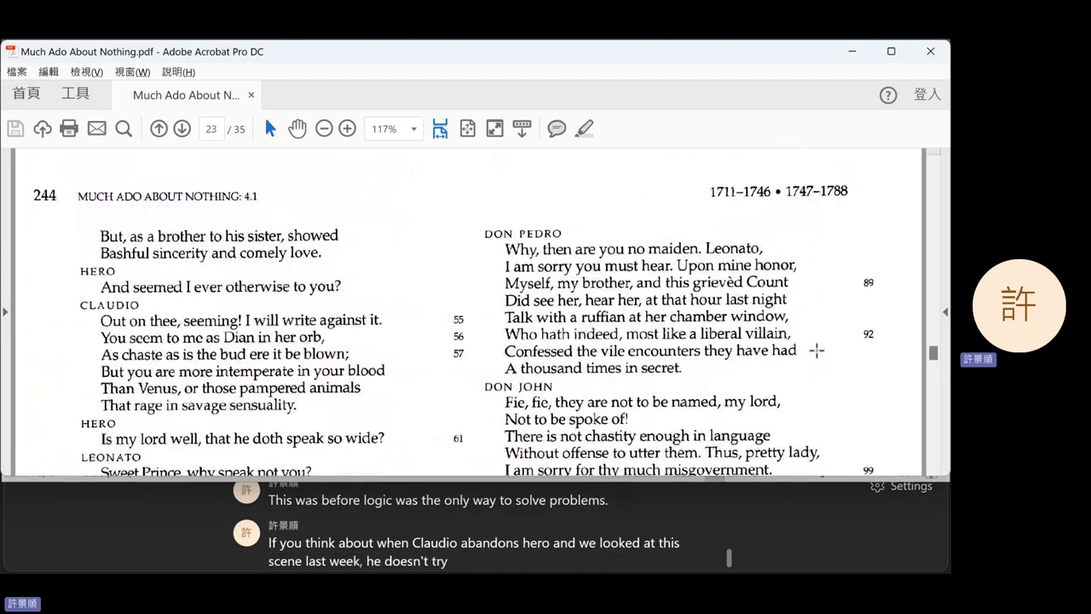
{"action": "scroll", "scroll_direction": "down", "scroll_amount": 3}
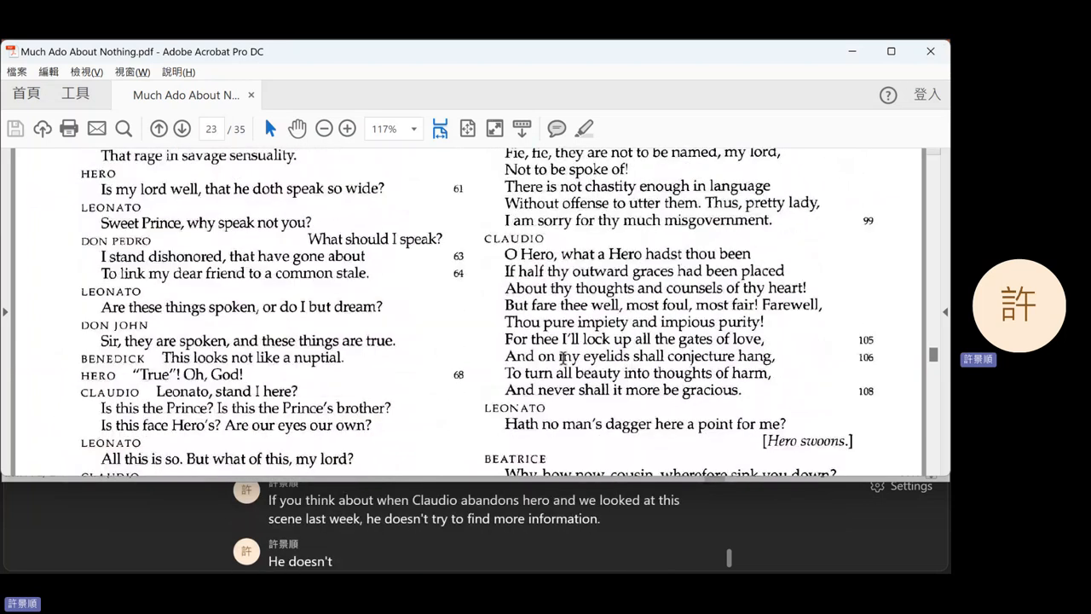
{"action": "scroll", "scroll_direction": "down", "scroll_amount": 3}
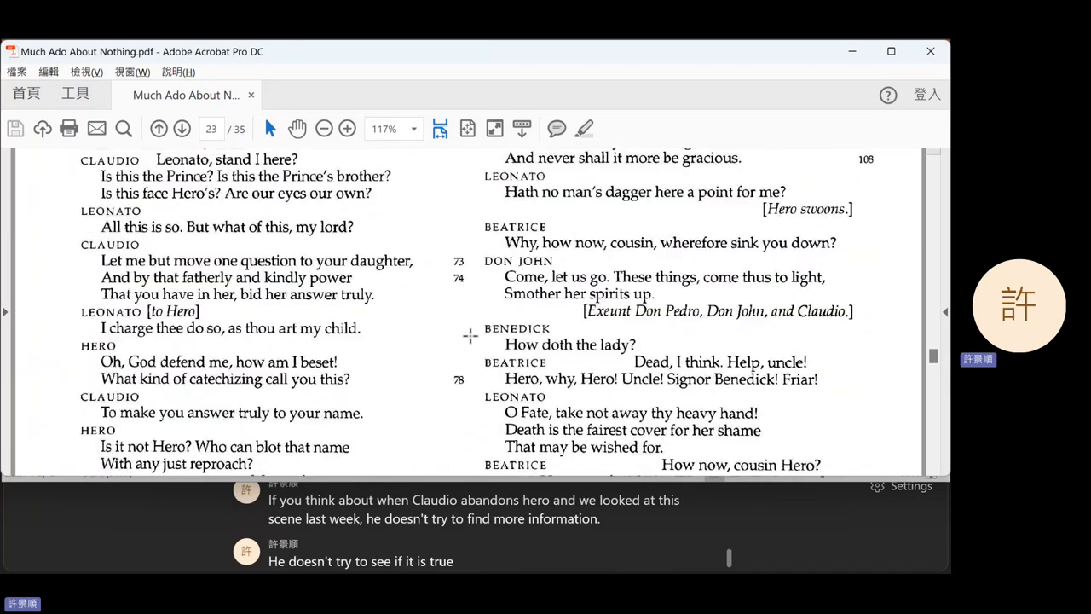
{"action": "scroll", "scroll_direction": "down", "scroll_amount": 3}
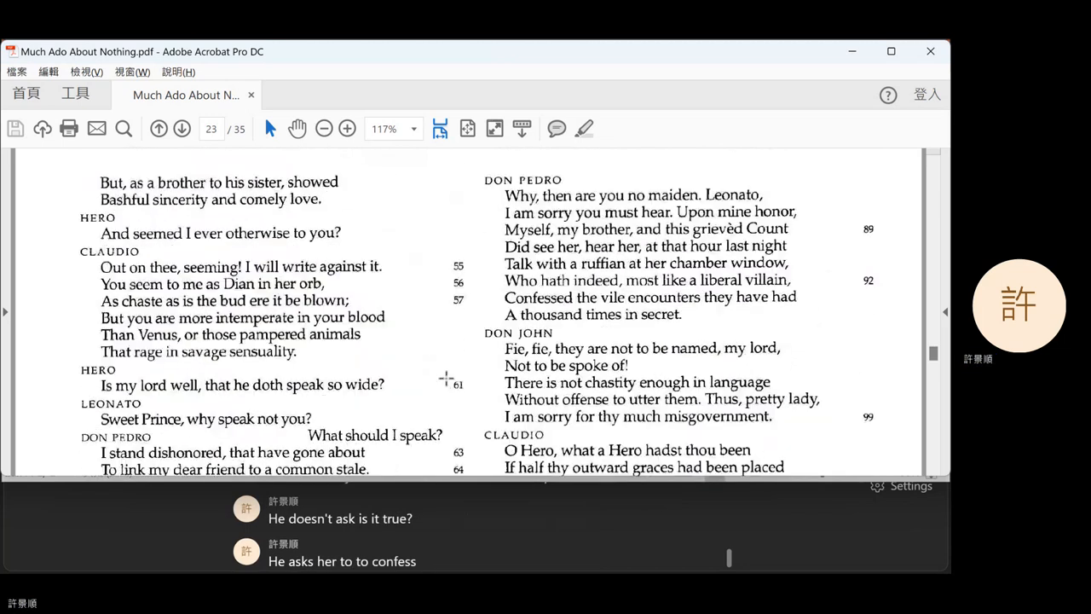
{"action": "scroll", "scroll_direction": "down", "scroll_amount": 3}
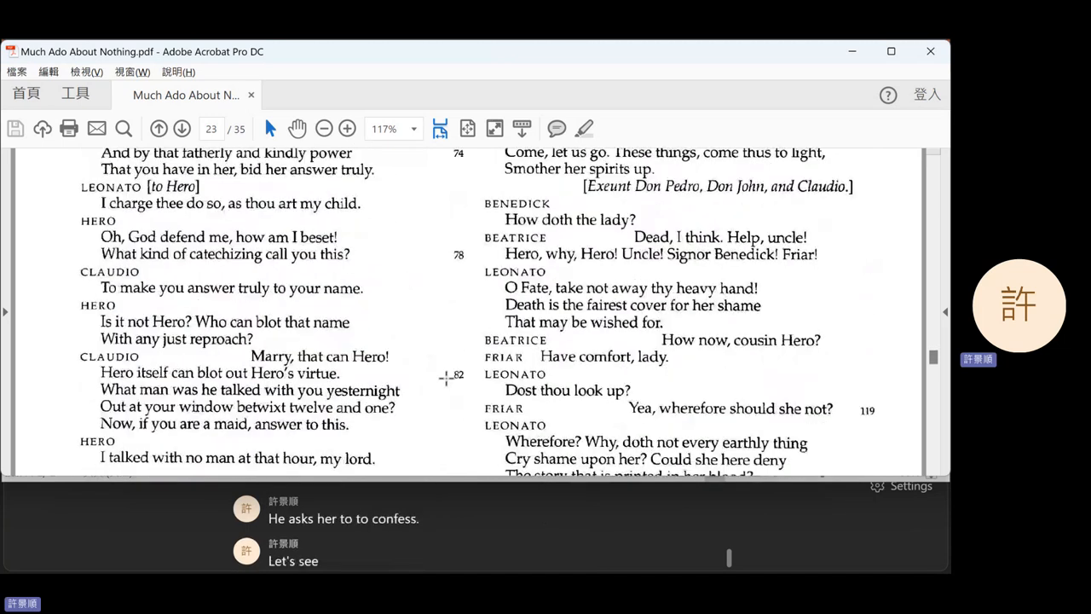
{"action": "scroll", "scroll_direction": "down", "scroll_amount": 3}
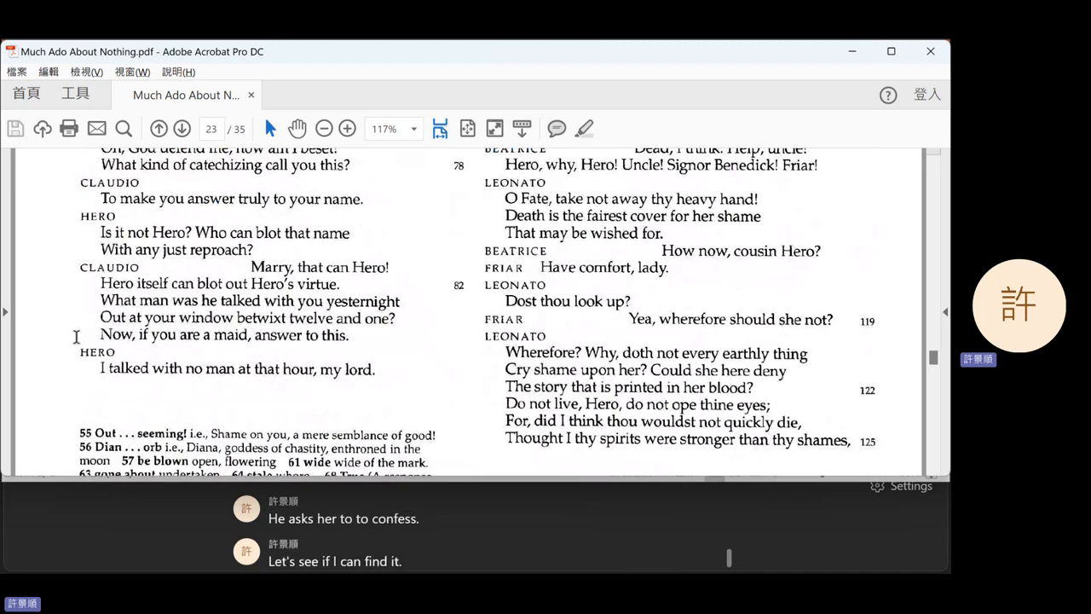
{"action": "scroll", "scroll_direction": "down", "scroll_amount": 3}
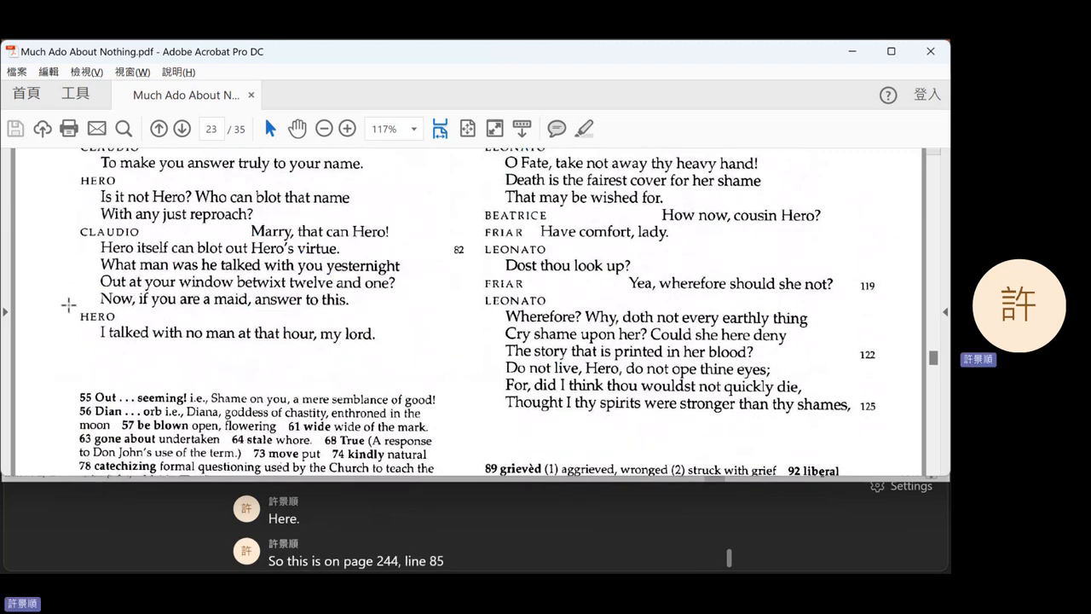
{"action": "type", "text": "are 84, line 84 out at your window"}
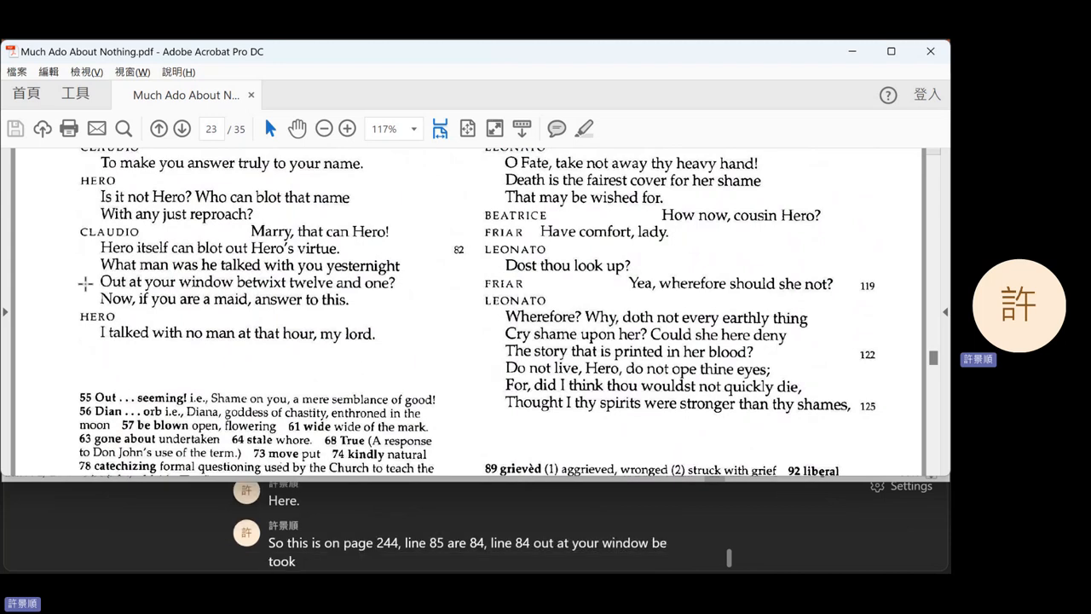
{"action": "type", "text": "between 12:00 and 1:00"}
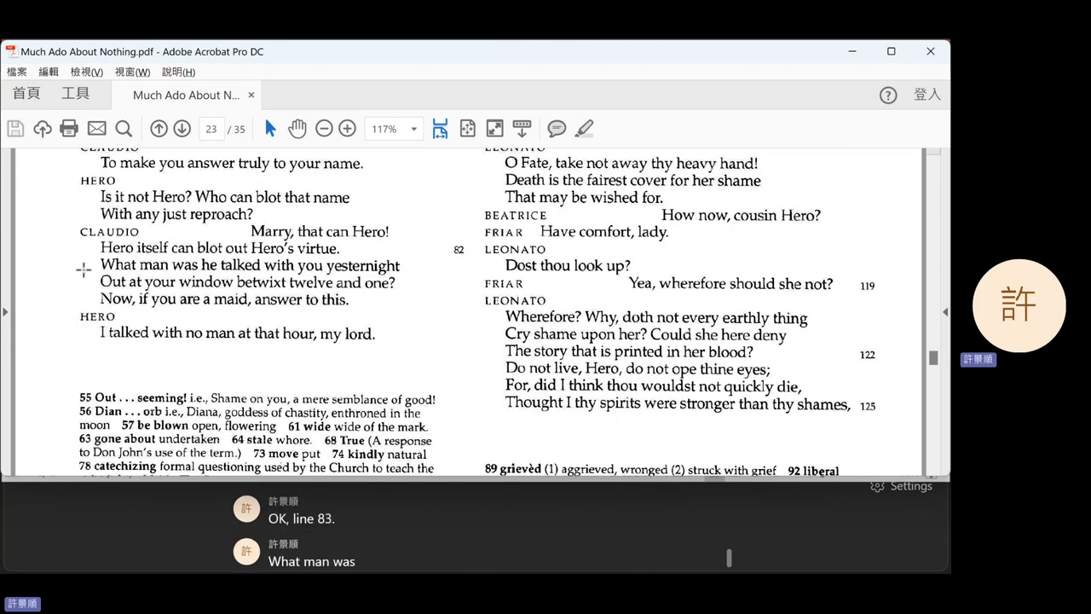
{"action": "type", "text": "he talked with you, yesternight"}
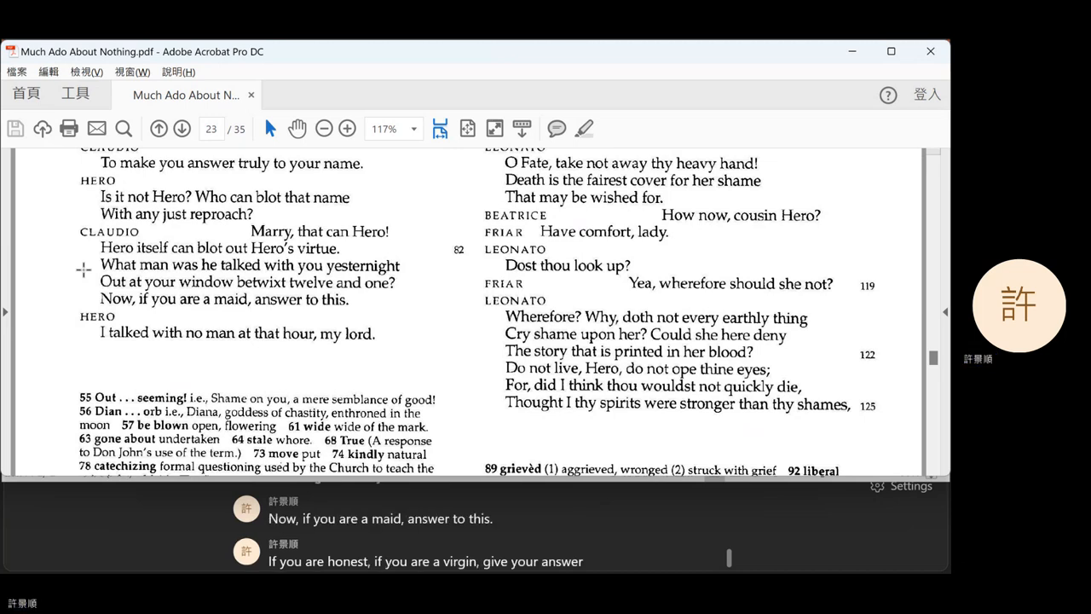
{"action": "type", "text": "so from line 85"}
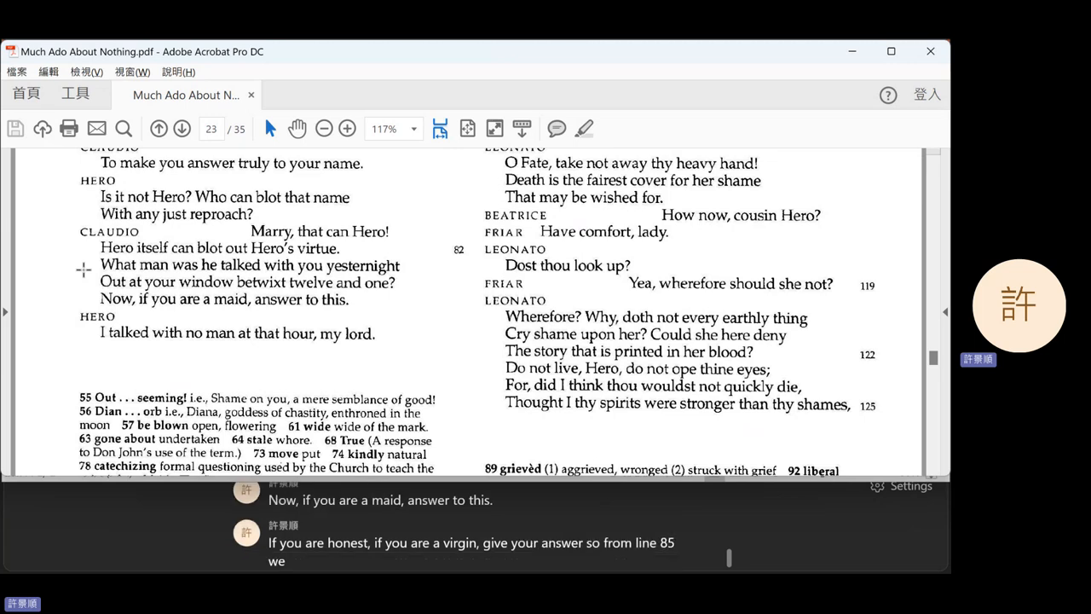
{"action": "type", "text": "we know that he already"}
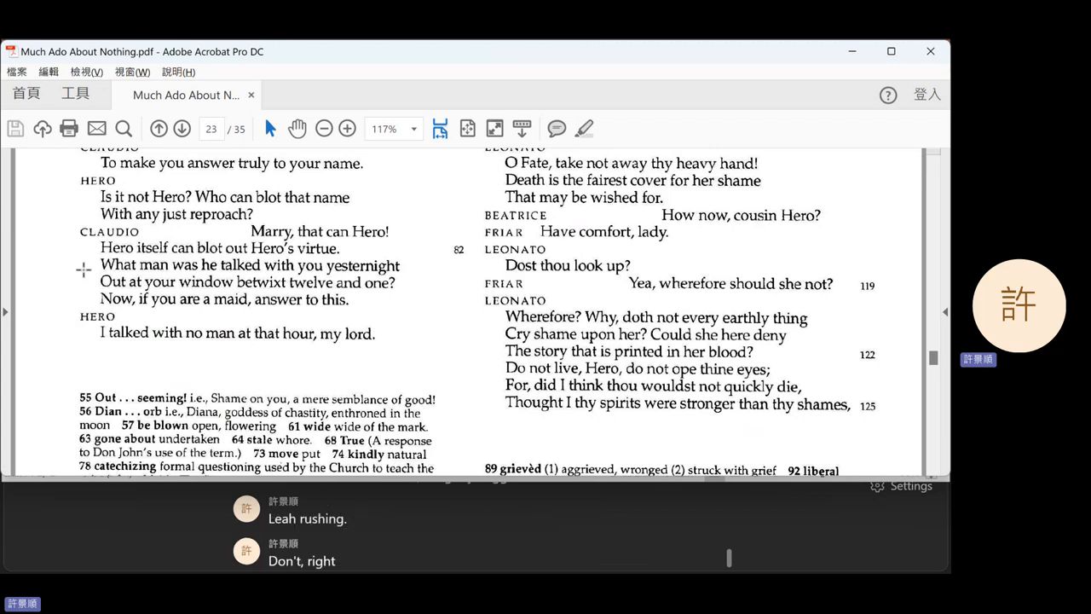
{"action": "type", "text": "if you're a"}
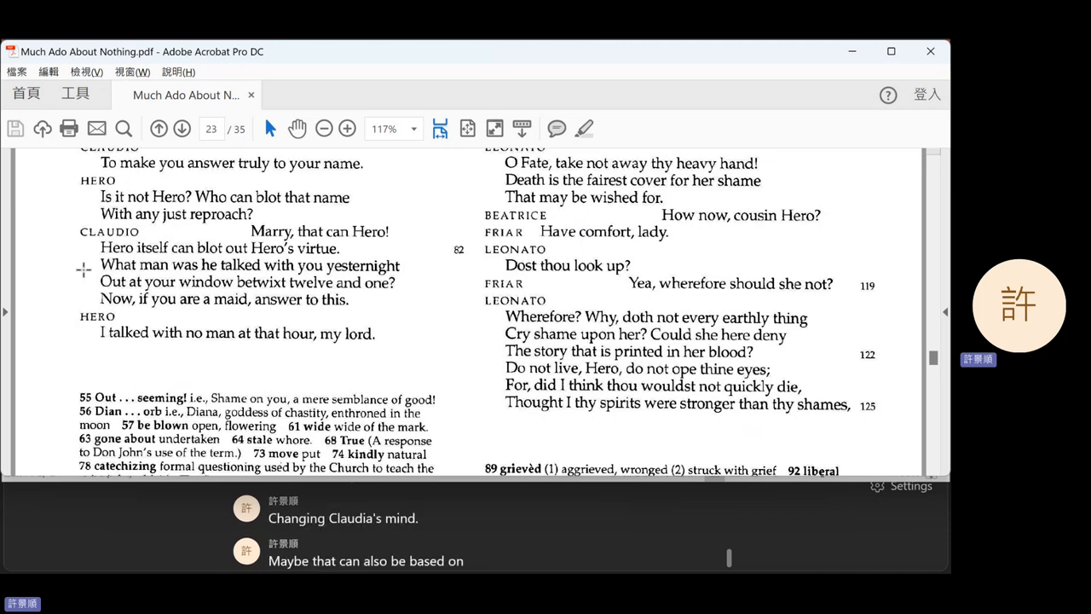
{"action": "type", "text": "emotion and so the idea here would be"}
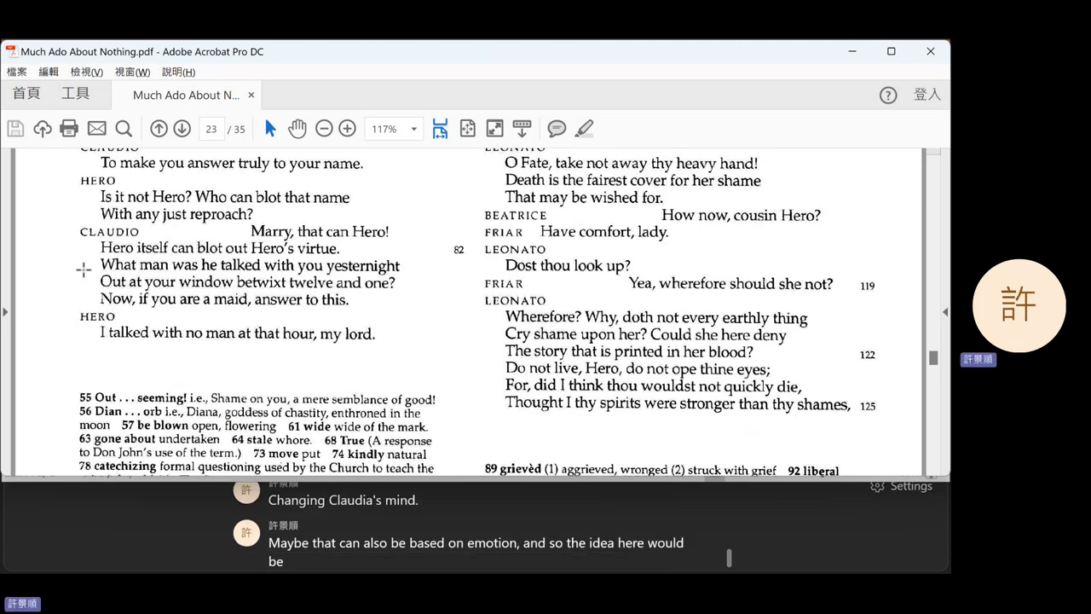
{"action": "type", "text": "if hero dies of"}
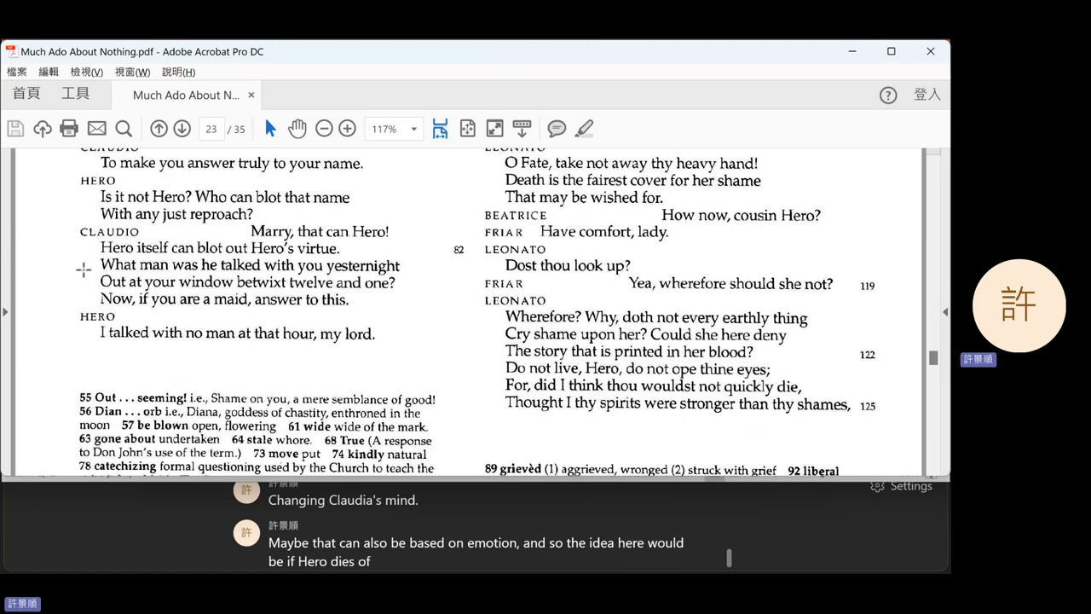
{"action": "type", "text": "shame"}
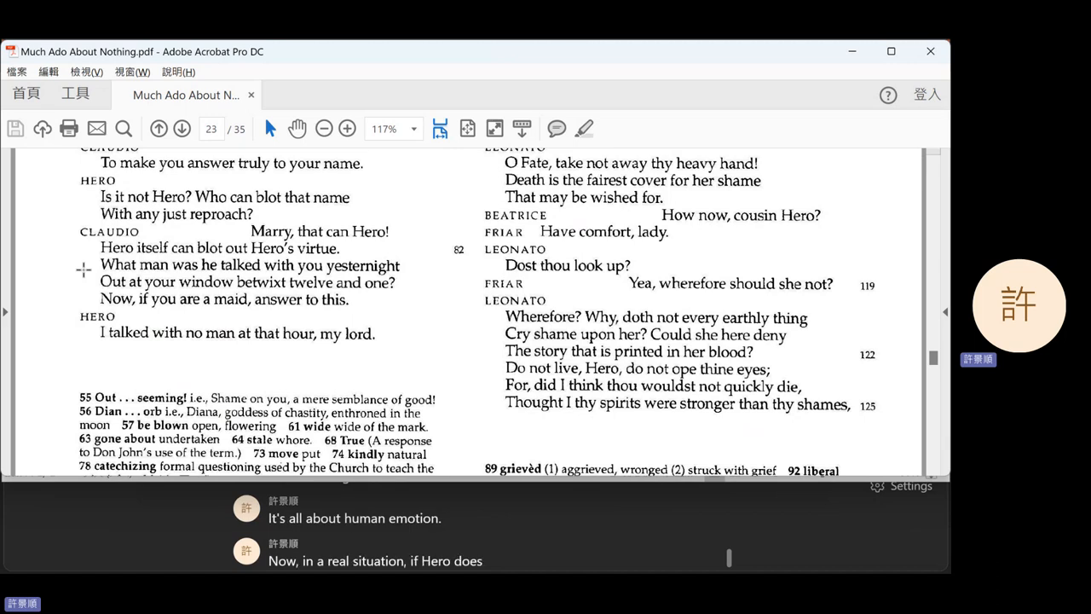
{"action": "type", "text": "die of shame and she's honest,"}
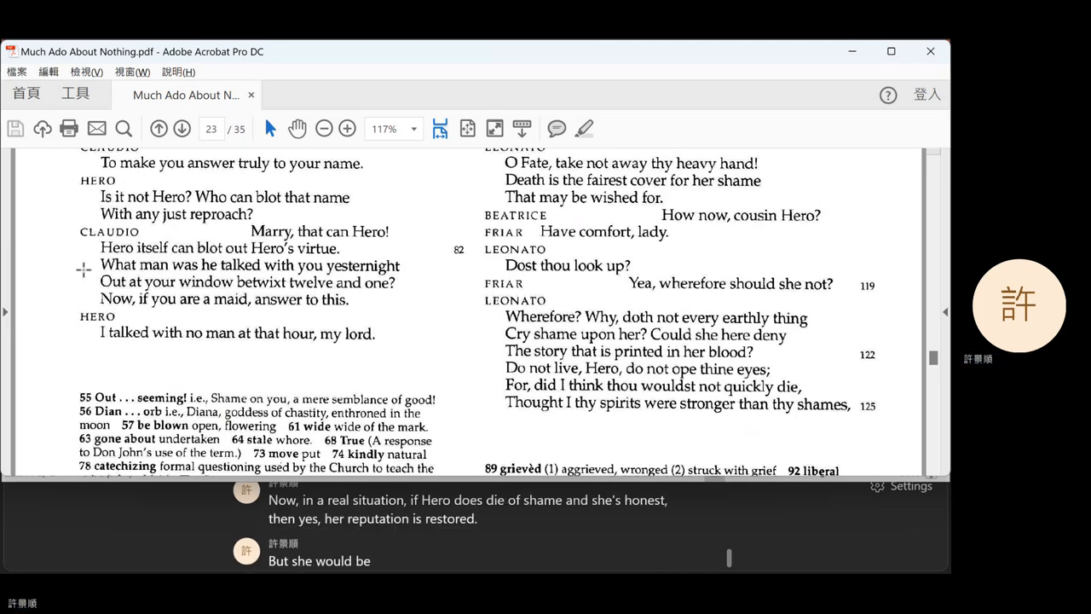
{"action": "type", "text": "dead and that would not give"}
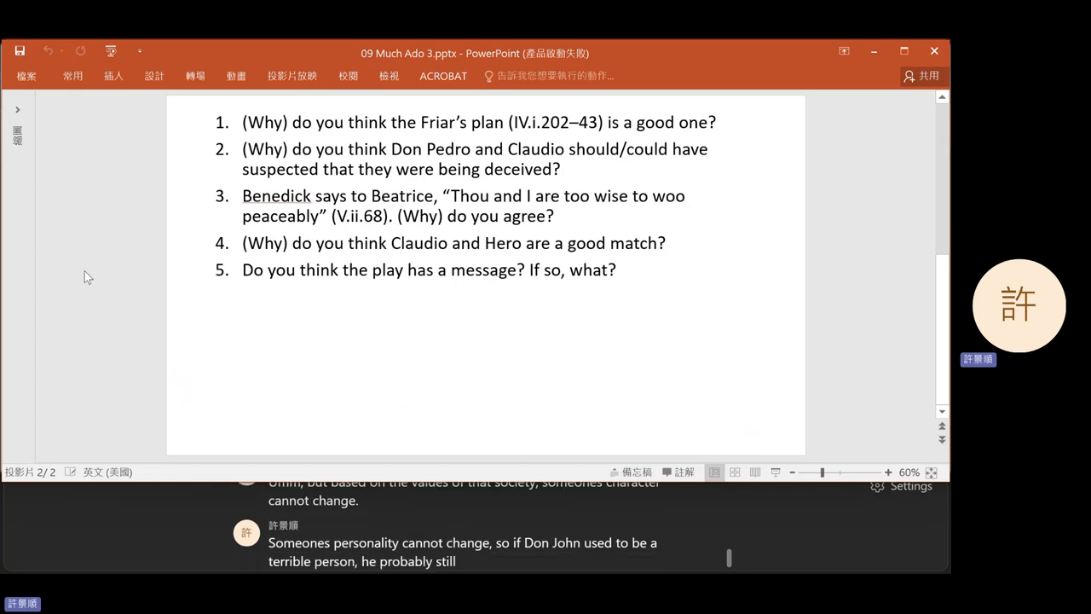
{"action": "type", "text": "is a terrible person unless"}
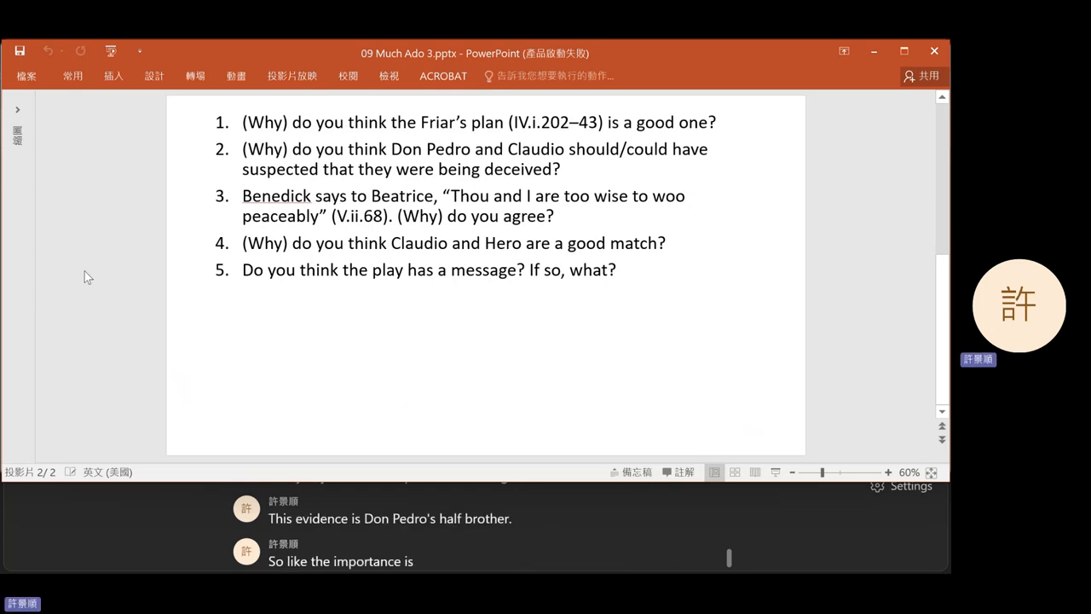
{"action": "type", "text": "very similar"}
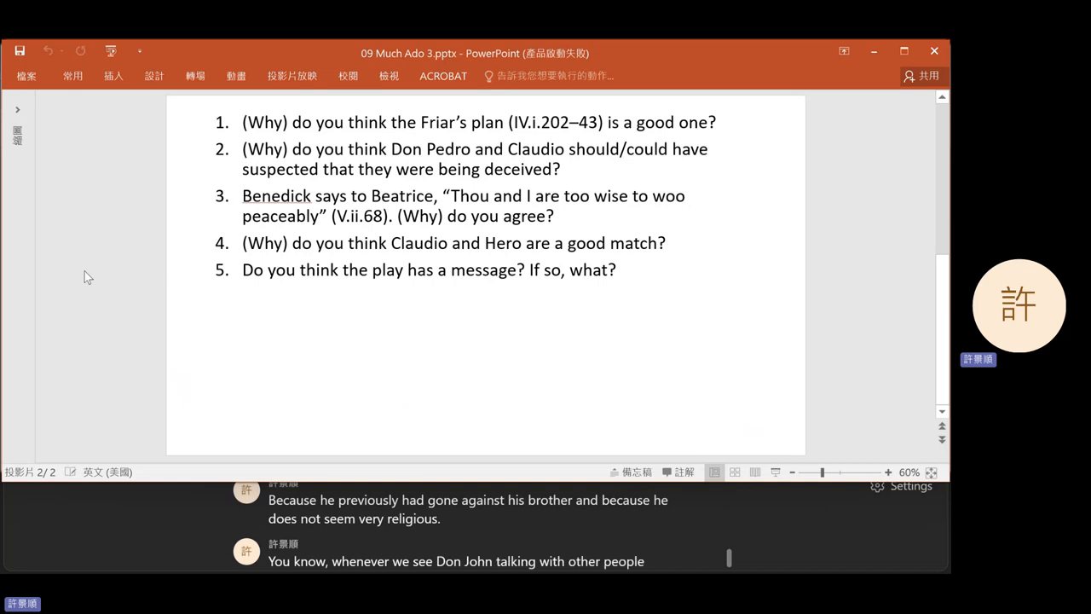
{"action": "scroll", "scroll_direction": "down", "scroll_amount": 3}
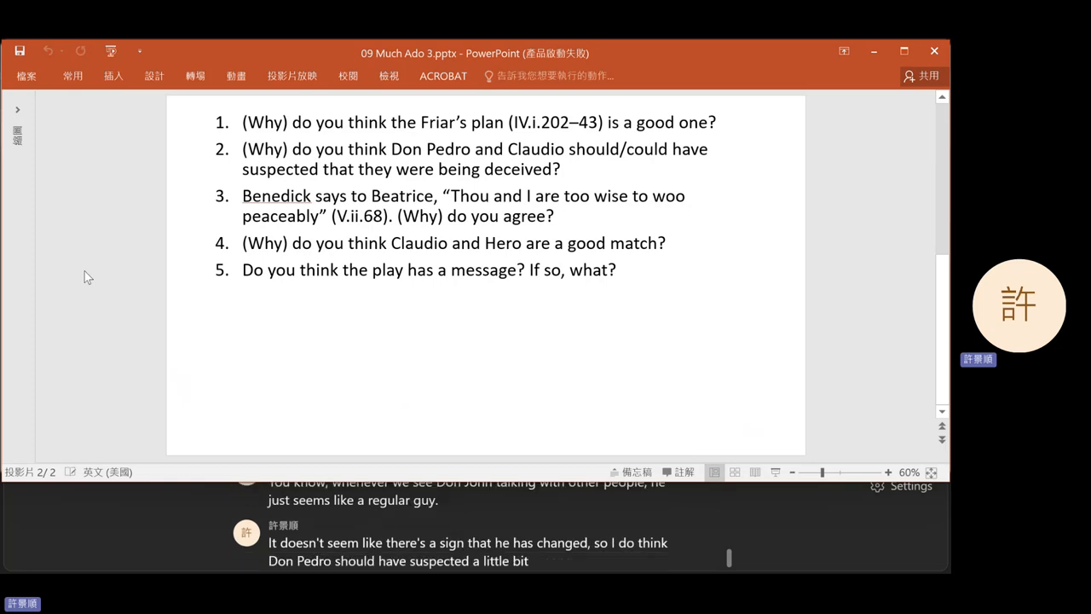
{"action": "scroll", "scroll_direction": "down", "scroll_amount": 3}
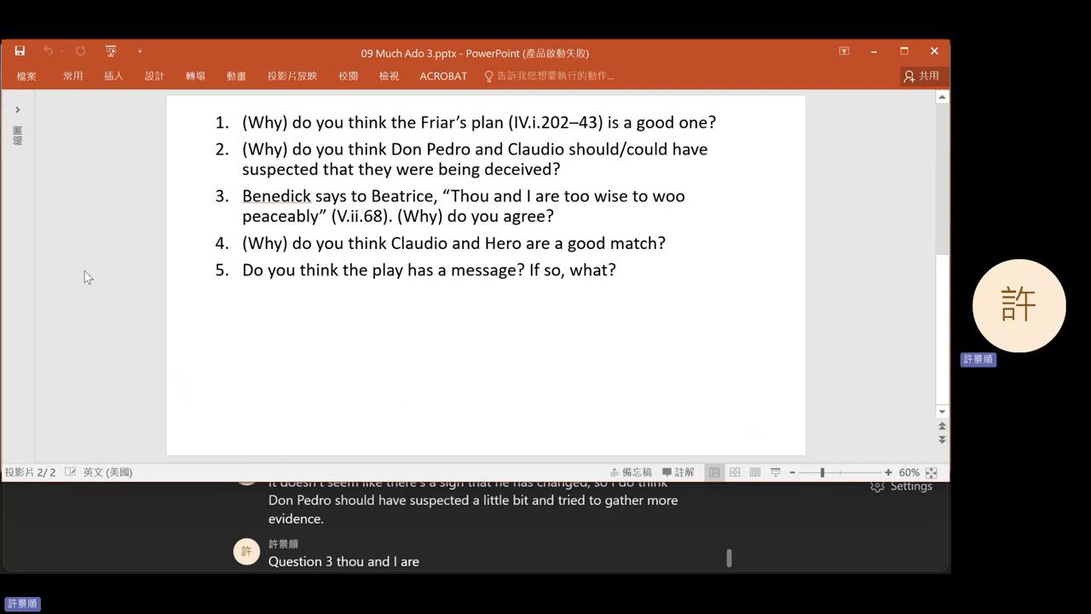
{"action": "type", "text": "too wise to move peaceably"}
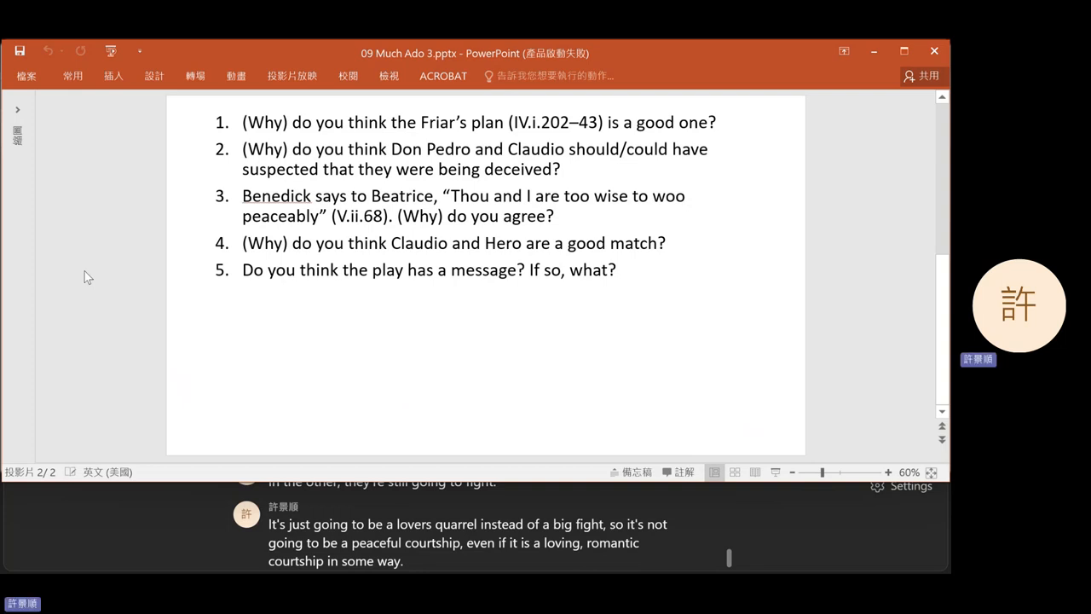
{"action": "scroll", "scroll_direction": "down", "scroll_amount": 3}
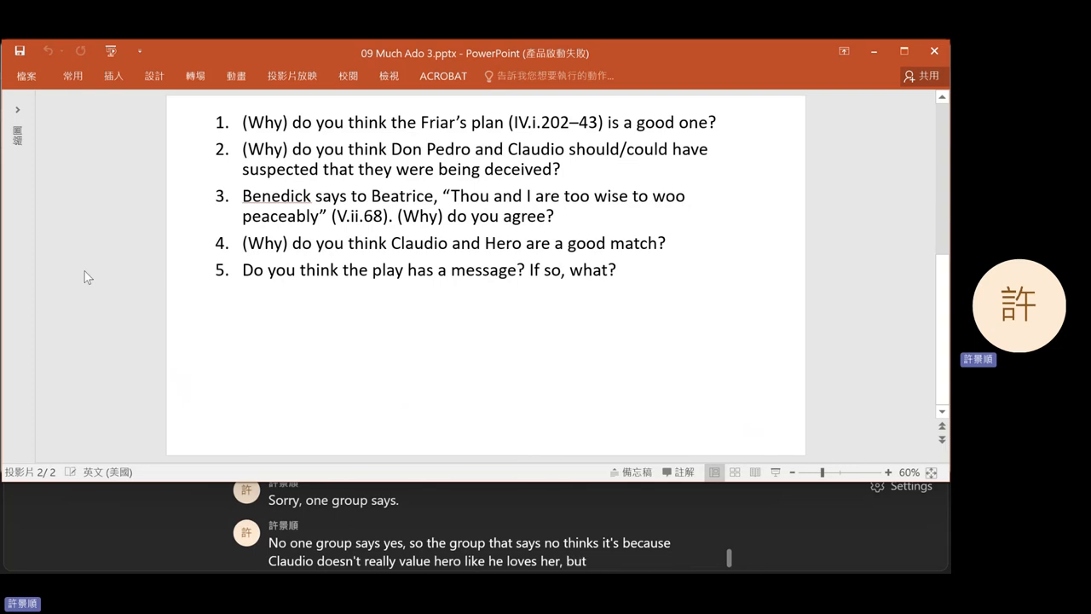
{"action": "scroll", "scroll_direction": "down", "scroll_amount": 3}
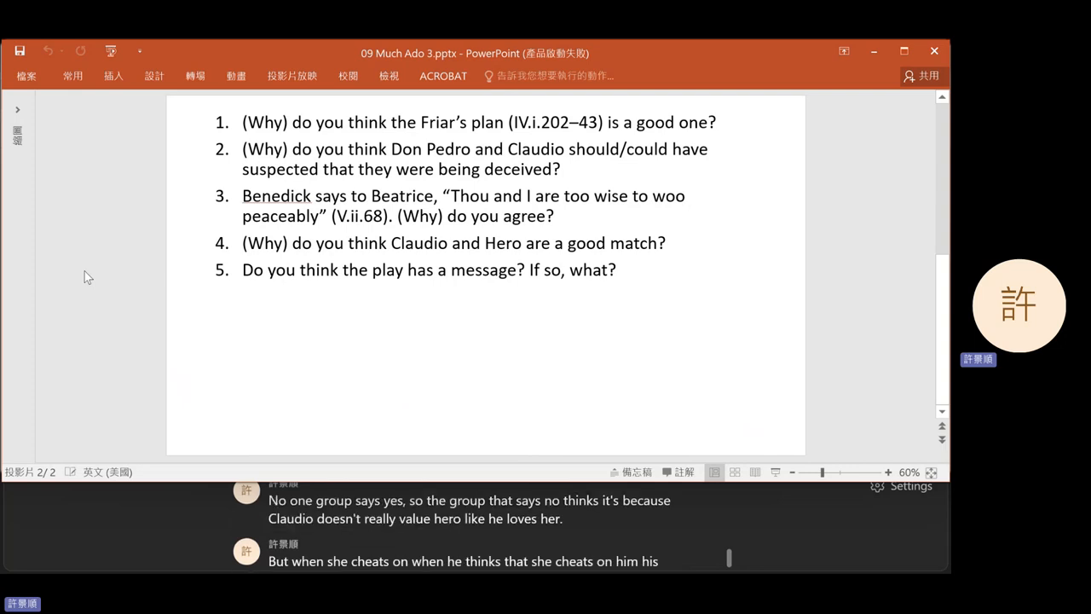
{"action": "scroll", "scroll_direction": "down", "scroll_amount": 3}
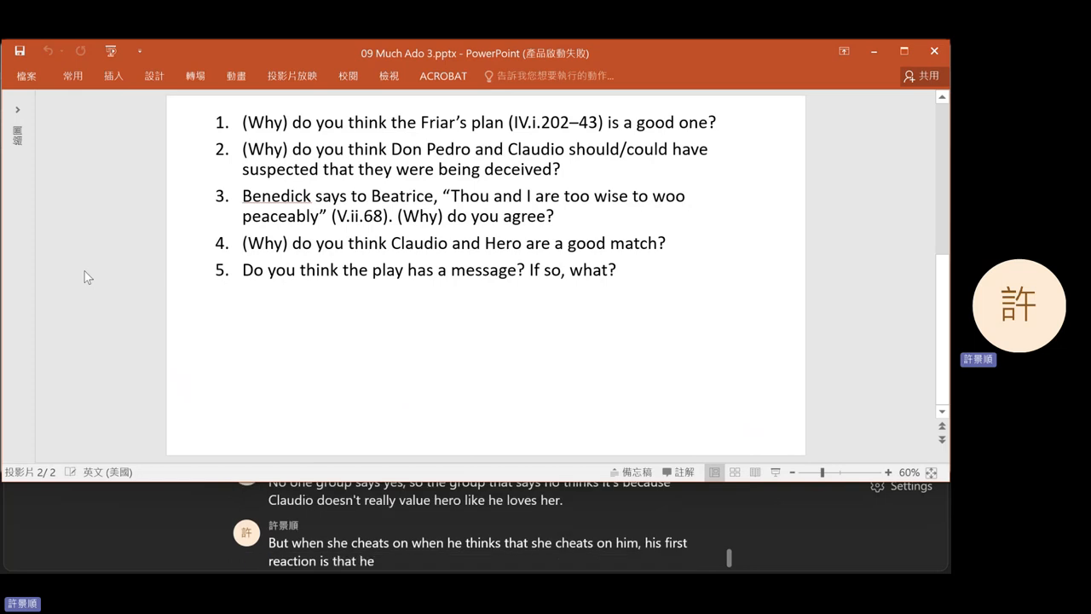
{"action": "type", "text": "himself has been"}
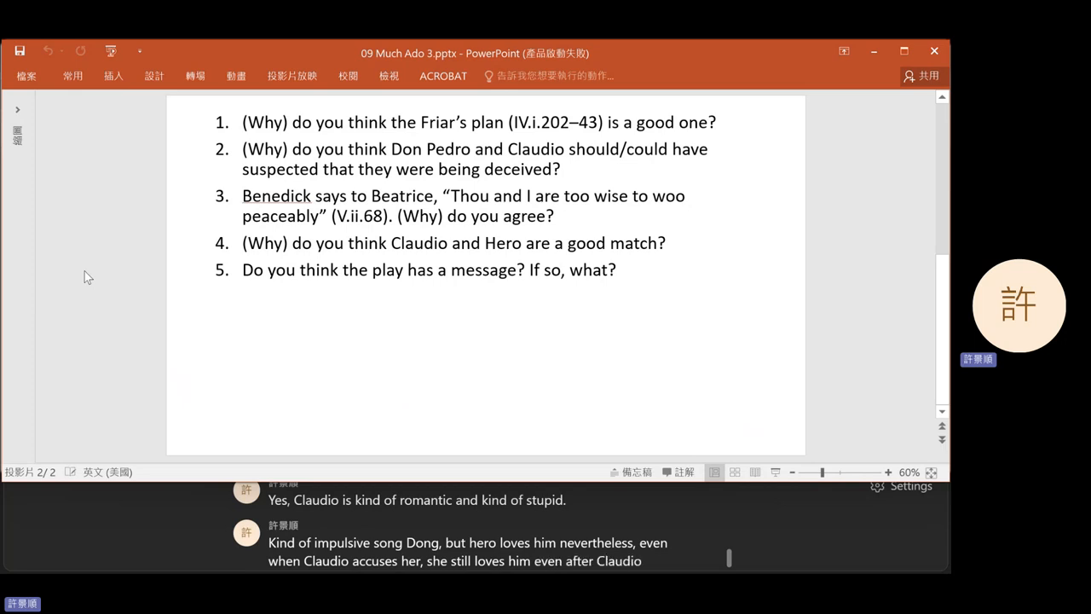
{"action": "scroll", "scroll_direction": "down", "scroll_amount": 3}
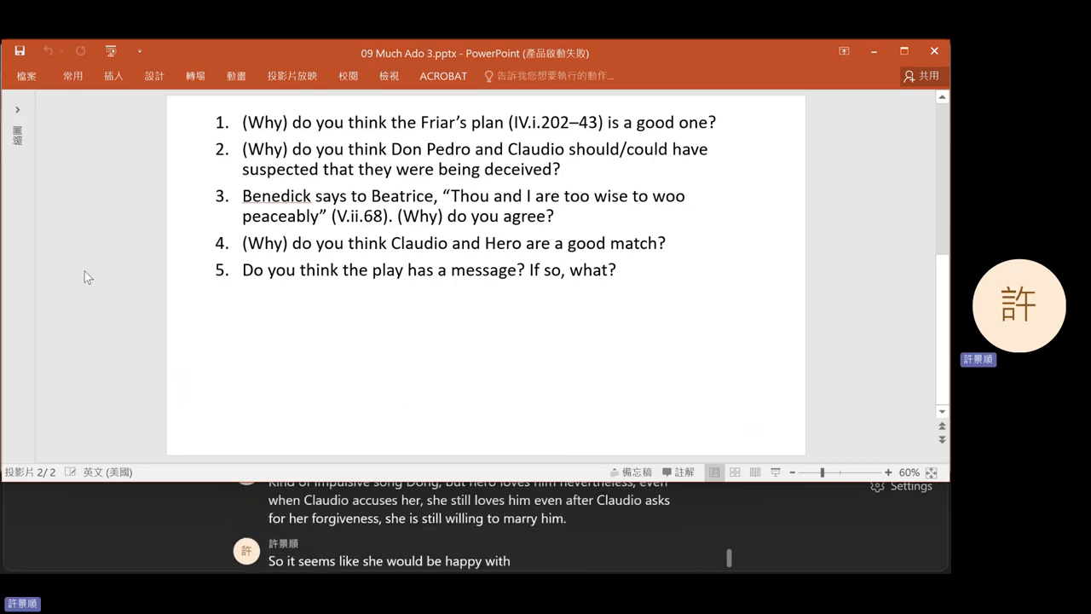
{"action": "type", "text": "Claudio anyway"}
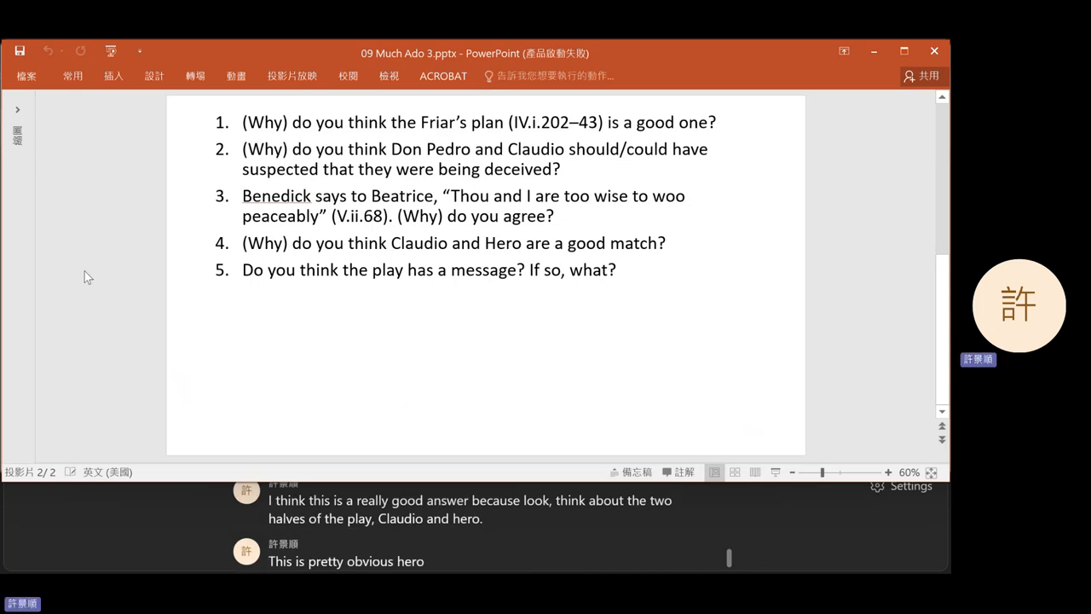
Scroll through the discussion-questions slides and return to the Much Ado PDF's Claudio–Hero page
{"action": "scroll", "scroll_direction": "down", "scroll_amount": 3}
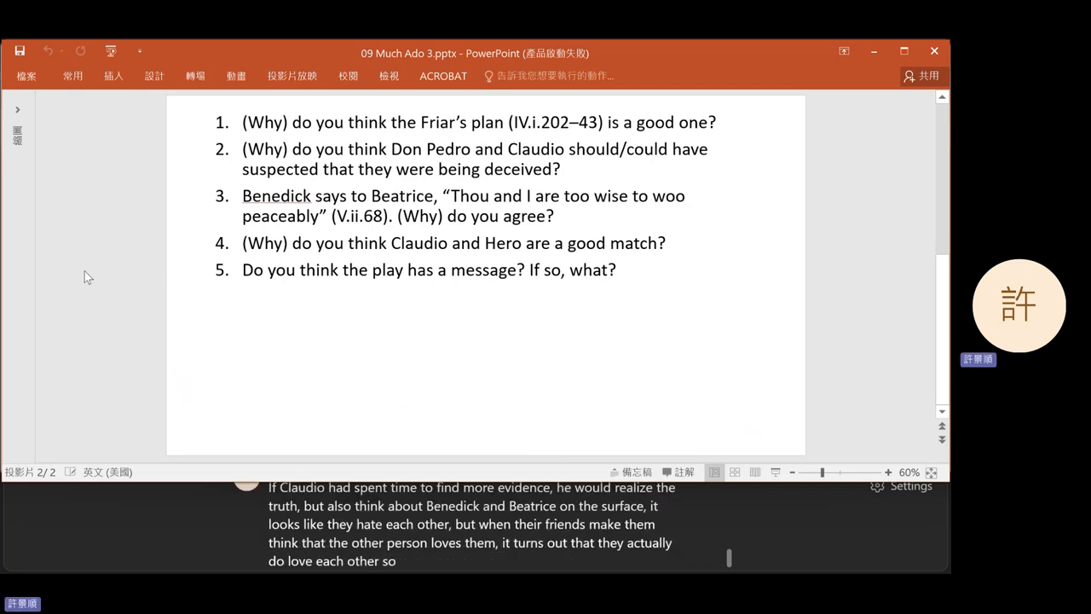
{"action": "scroll", "scroll_direction": "down", "scroll_amount": 3}
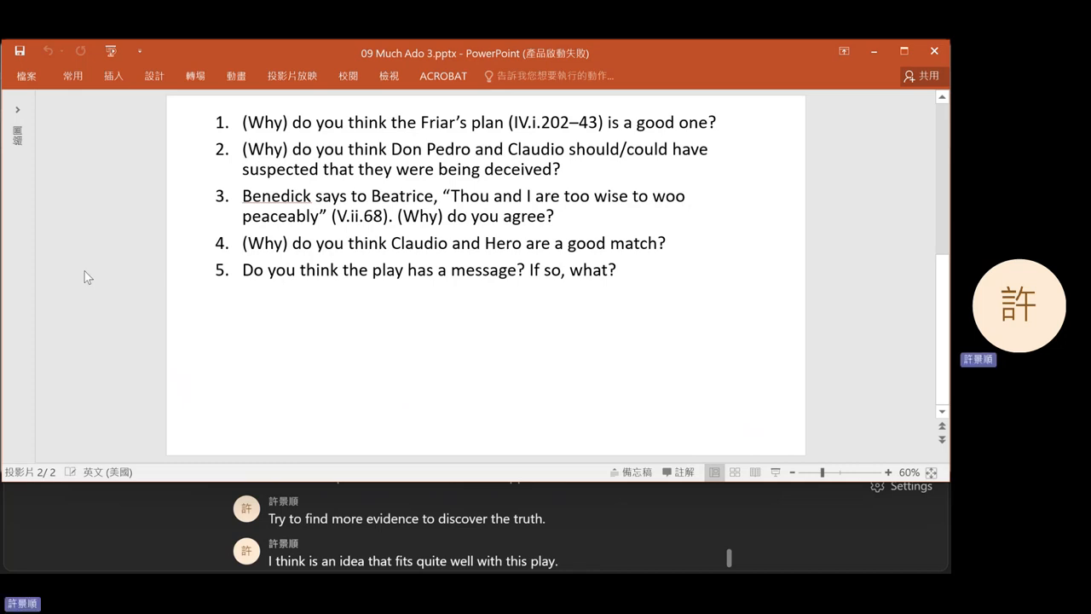
{"action": "scroll", "scroll_direction": "down", "scroll_amount": 3}
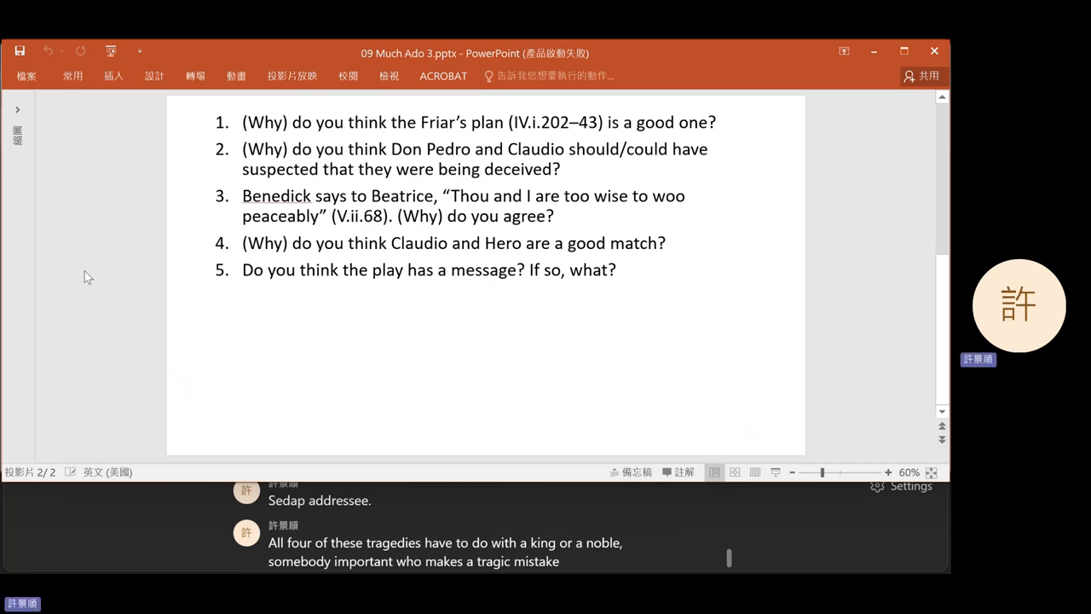
{"action": "scroll", "scroll_direction": "down", "scroll_amount": 3}
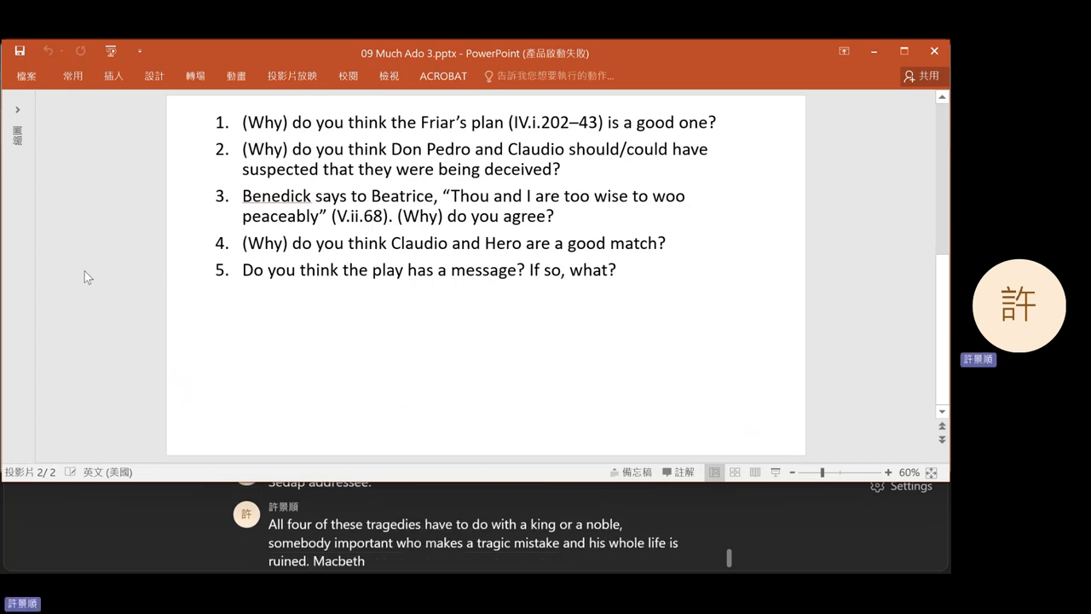
{"action": "scroll", "scroll_direction": "down", "scroll_amount": 3}
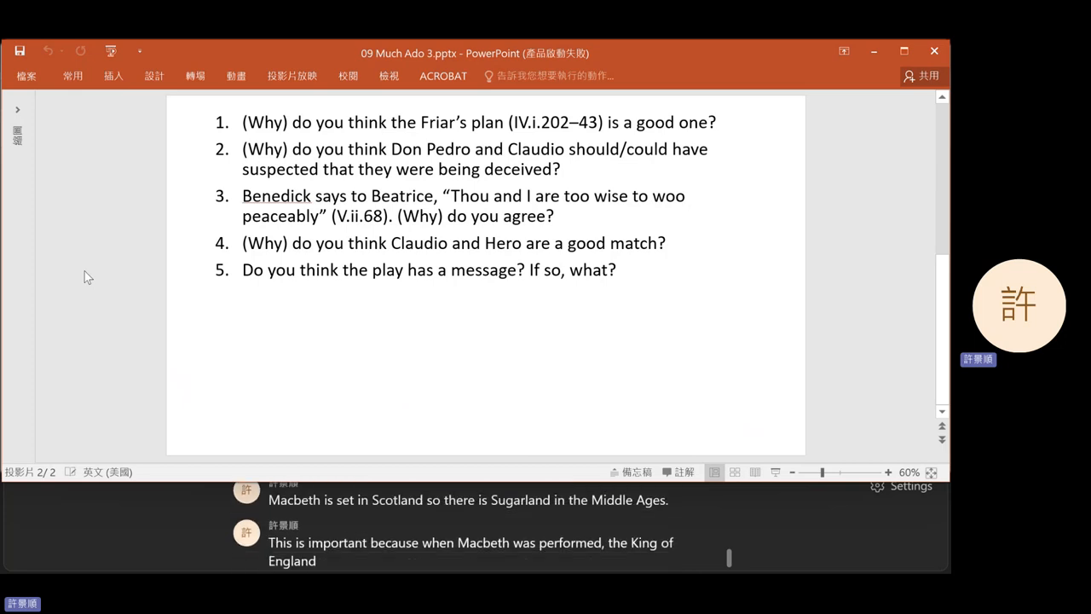
{"action": "type", "text": "was James the 1st"}
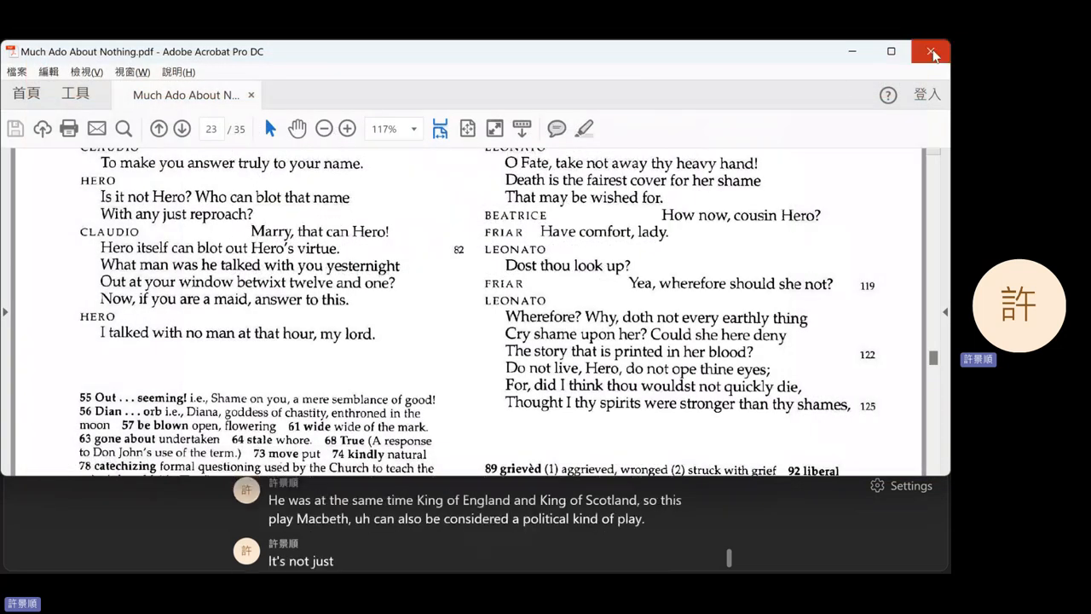
Close the Much Ado PDF and open Macbeth.pdf from OneDrive > MCU > 112-1 > Shakespeare
{"action": "left_click", "coordinate": [930, 51]}
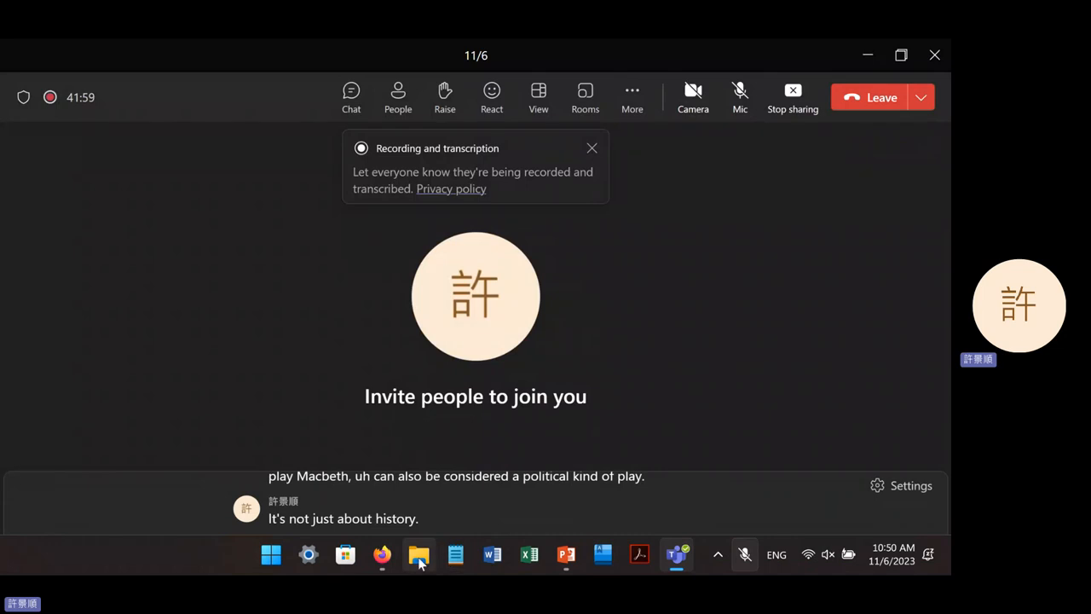
{"action": "left_click", "coordinate": [419, 556]}
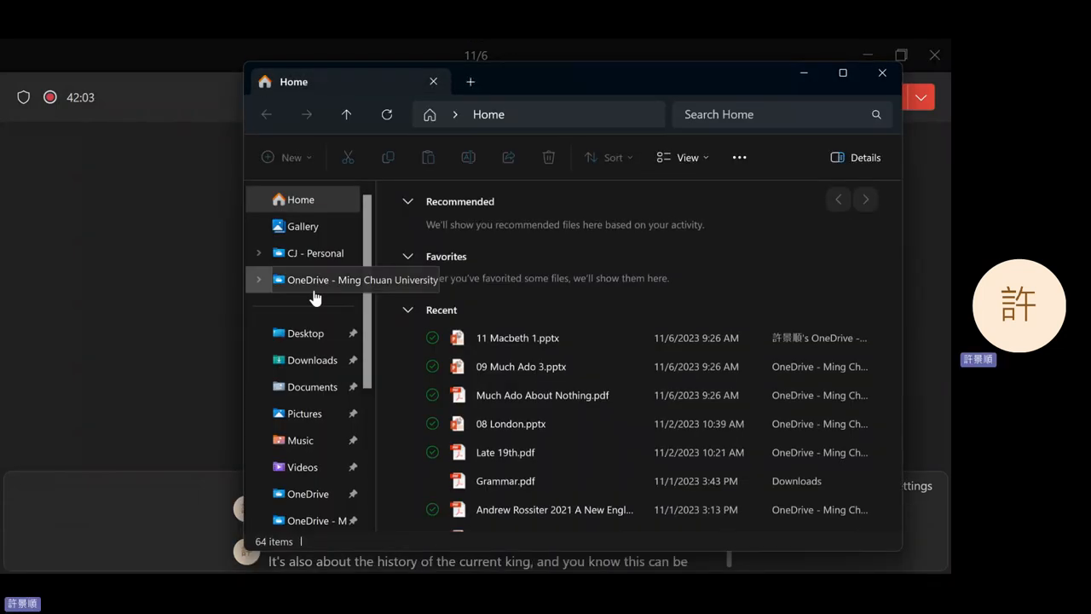
{"action": "left_click", "coordinate": [361, 279]}
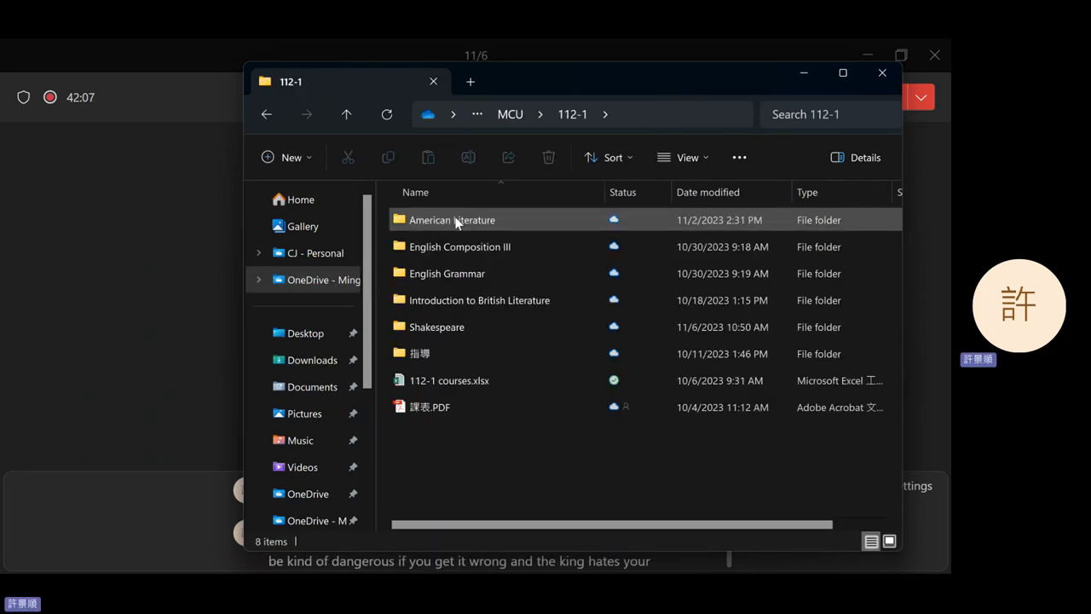
{"action": "double_click", "coordinate": [437, 327]}
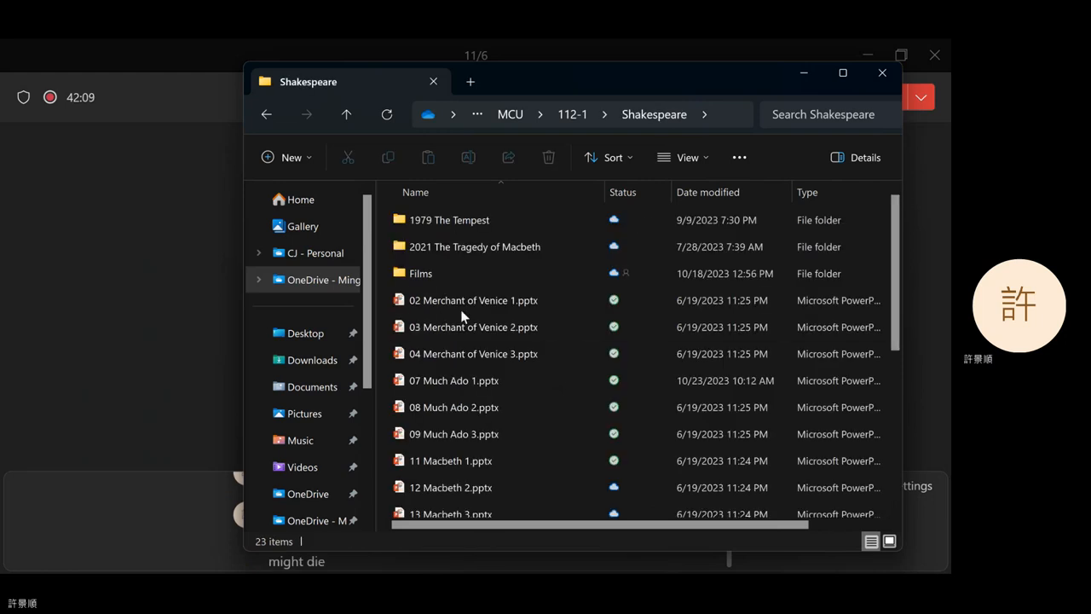
{"action": "scroll", "scroll_direction": "down", "scroll_amount": 3}
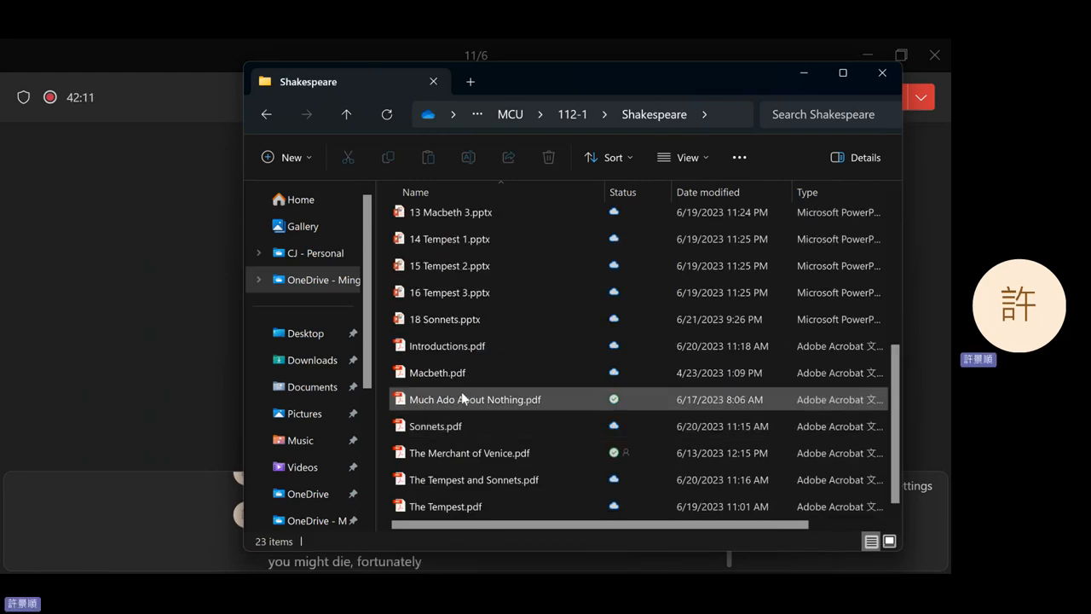
{"action": "left_click", "coordinate": [436, 372]}
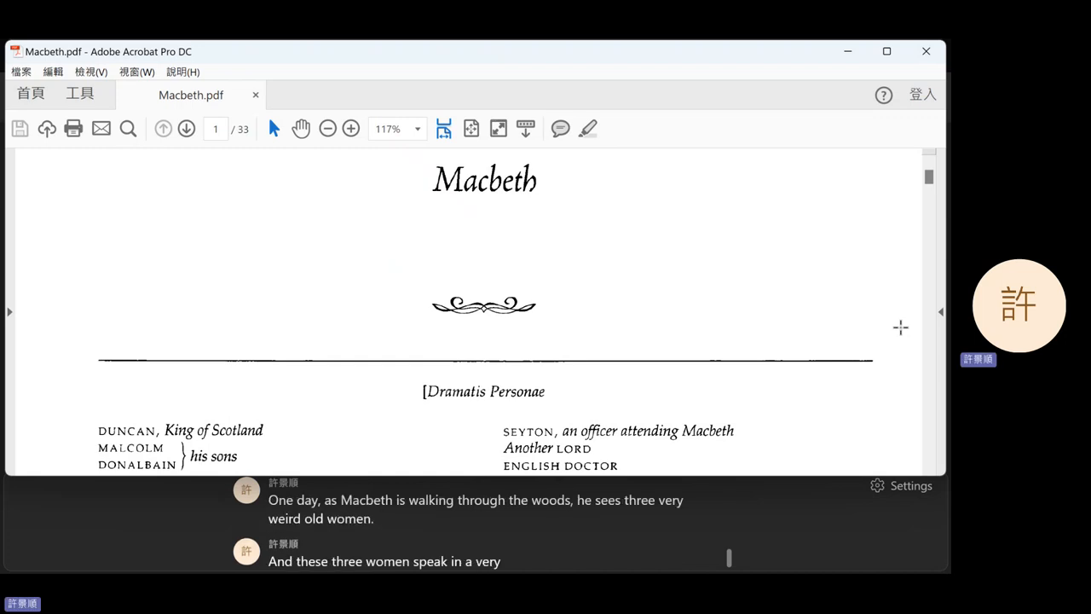
{"action": "type", "text": "weird way"}
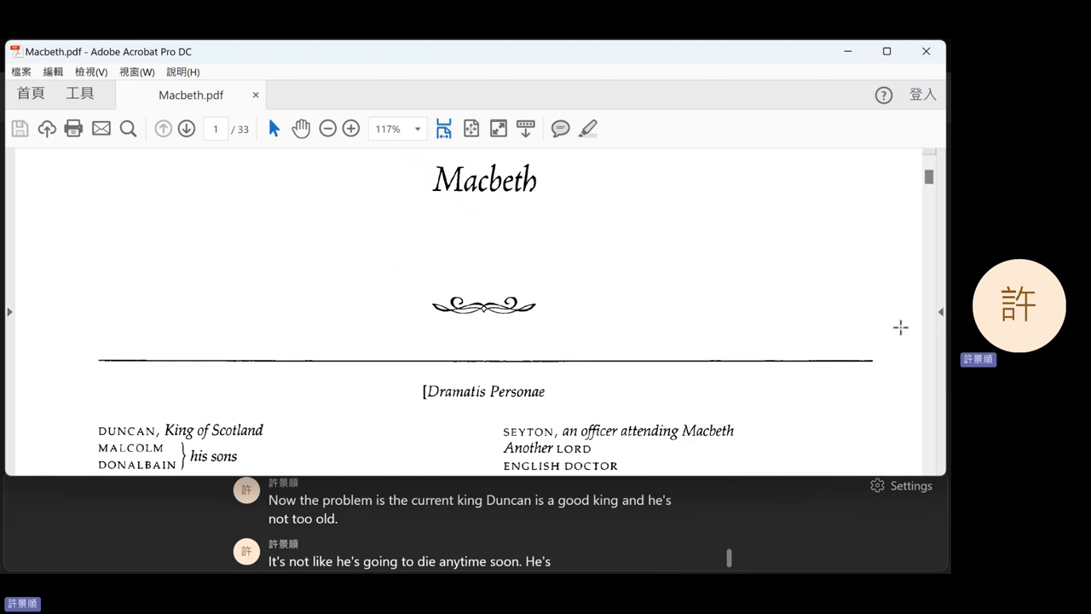
{"action": "scroll", "scroll_direction": "down", "scroll_amount": 3}
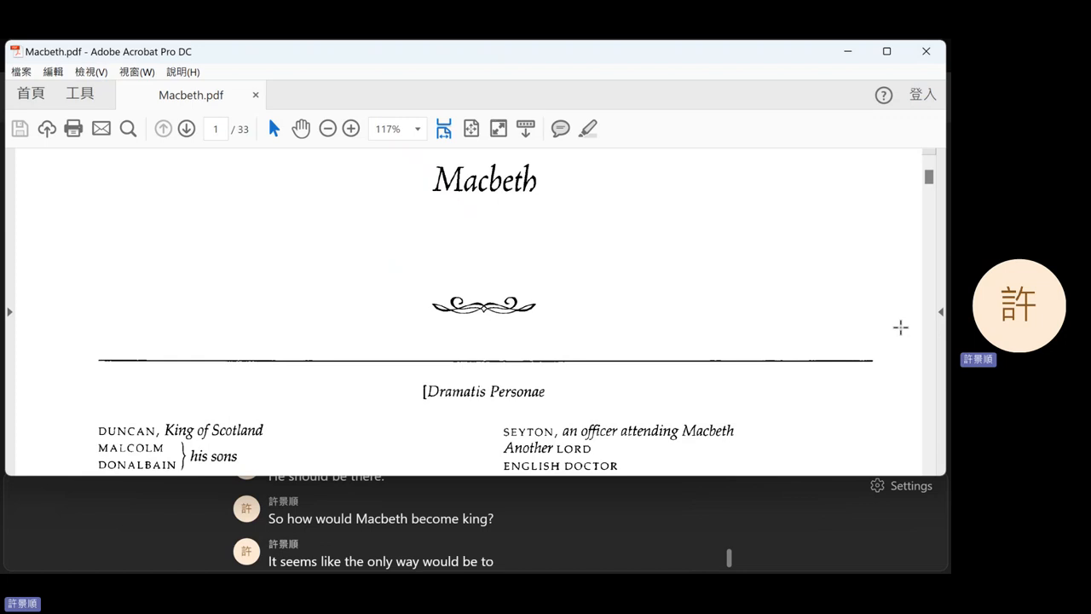
{"action": "type", "text": "kill Duncan to"}
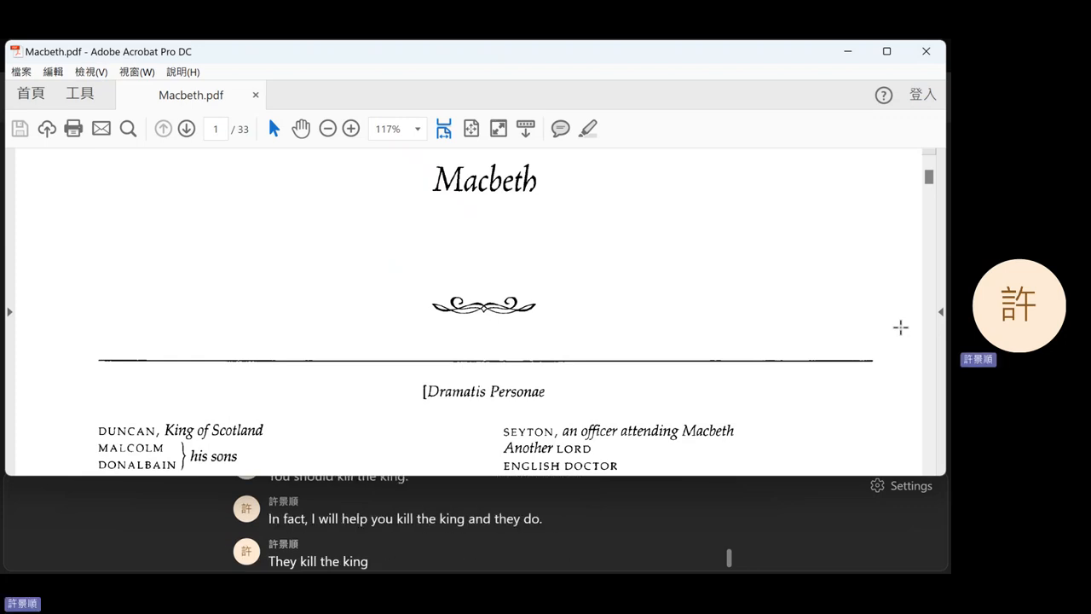
{"action": "type", "text": "they become king and Queen of Scotland"}
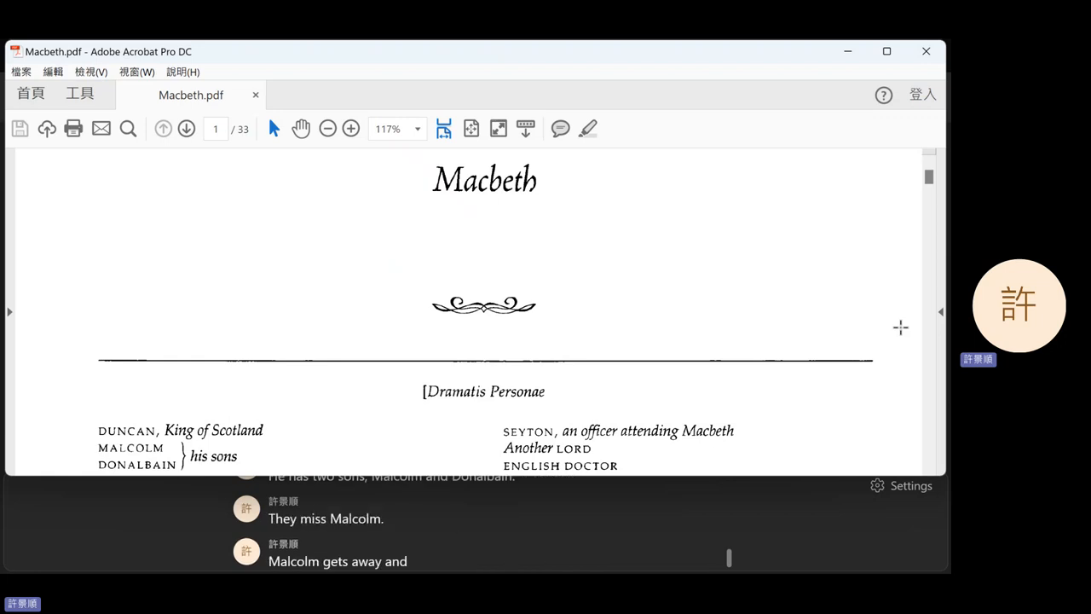
Scroll the Macbeth PDF, then switch to the Moodle course page's Exams rules section
{"action": "scroll", "scroll_direction": "down", "scroll_amount": 3}
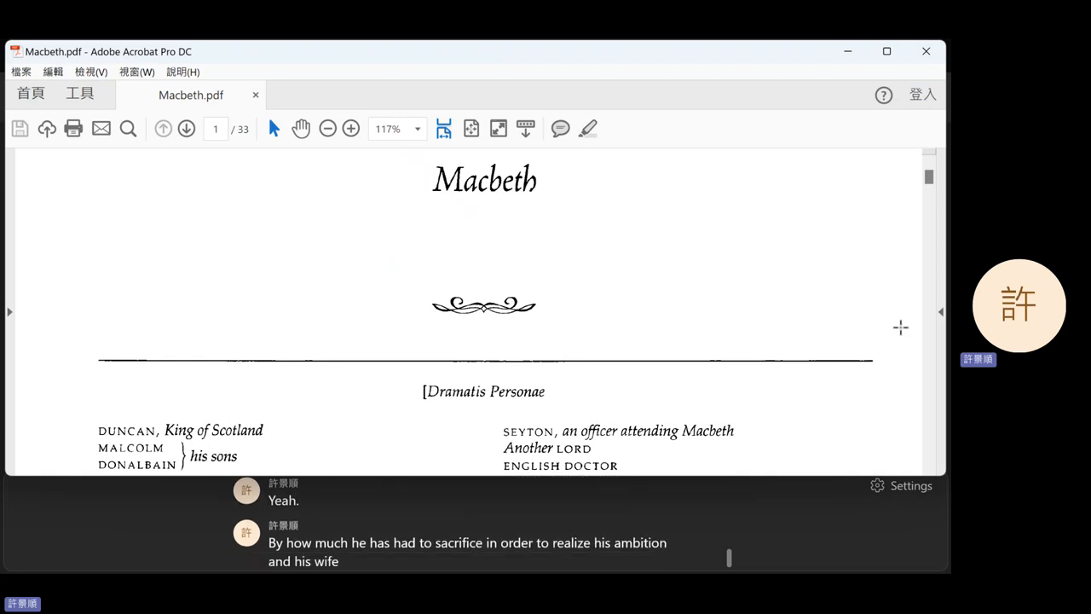
{"action": "type", "text": "'s ambition"}
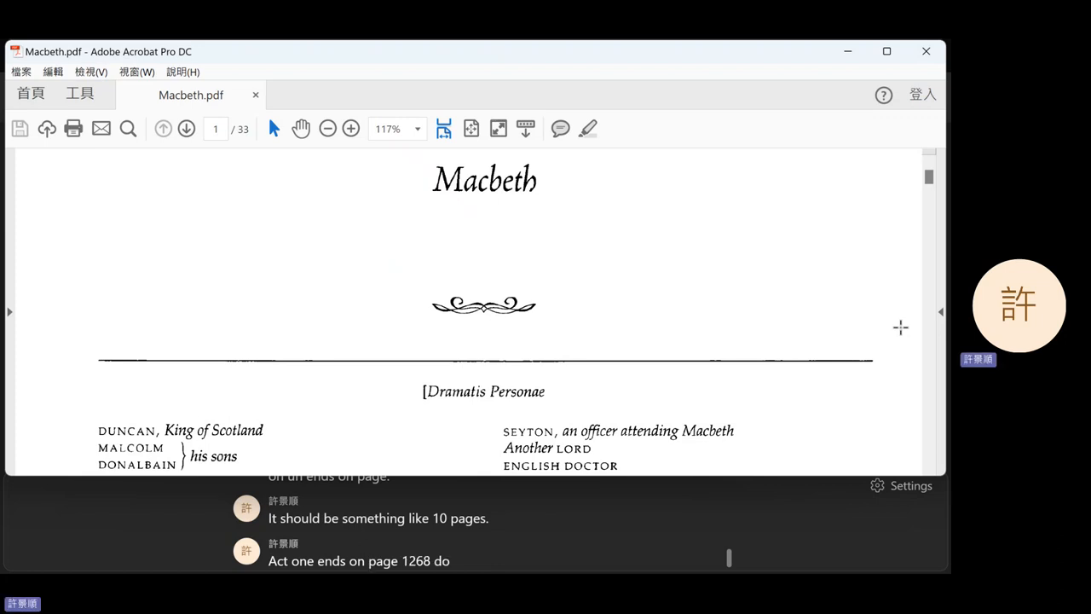
{"action": "type", "text": "to the earlier by year"}
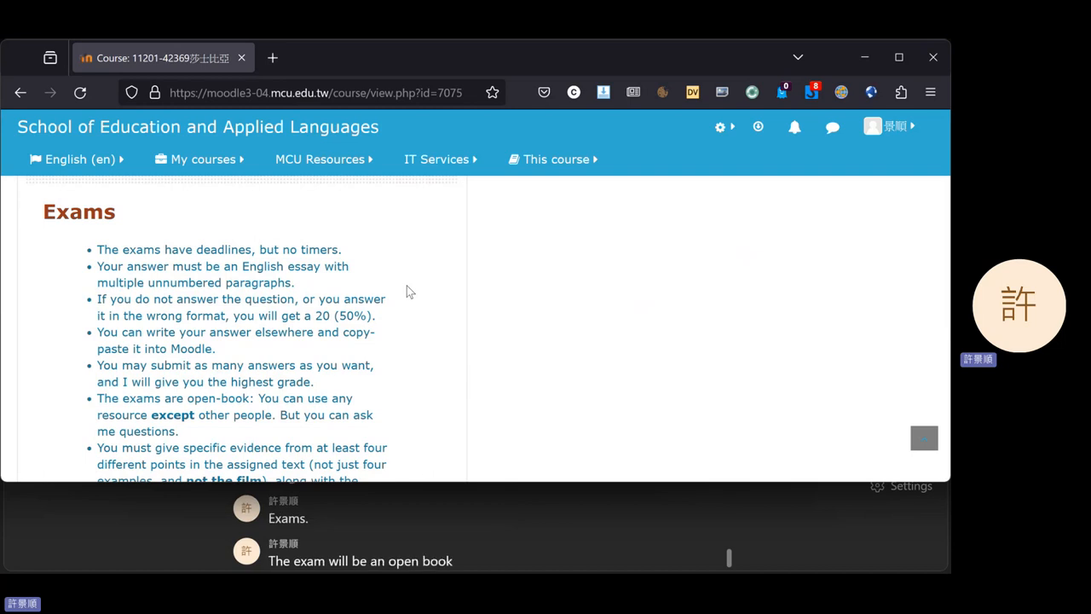
{"action": "type", "text": "online take home"}
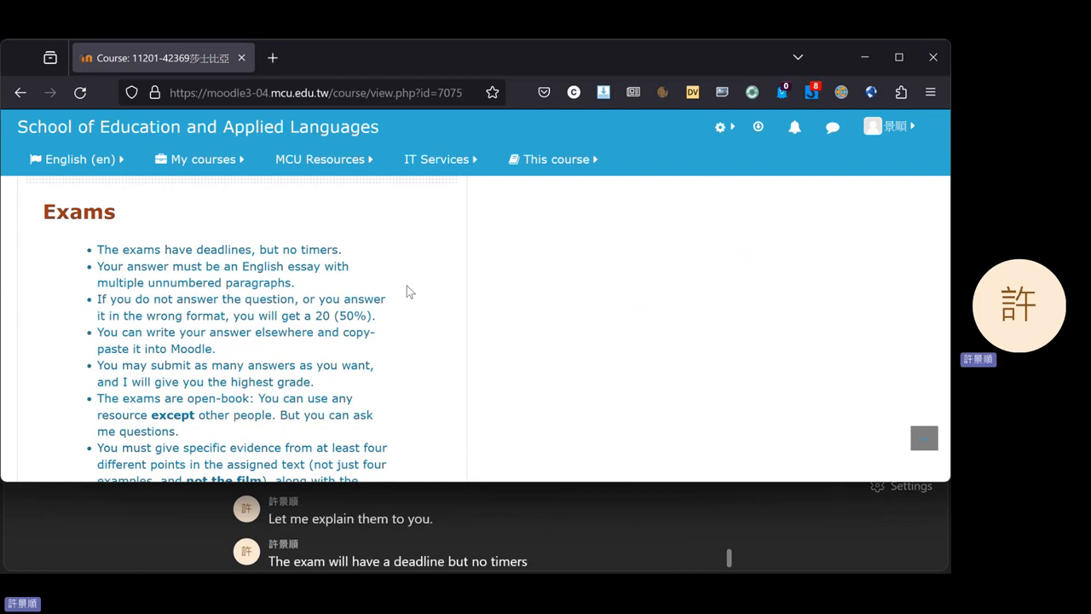
{"action": "scroll", "scroll_direction": "down", "scroll_amount": 3}
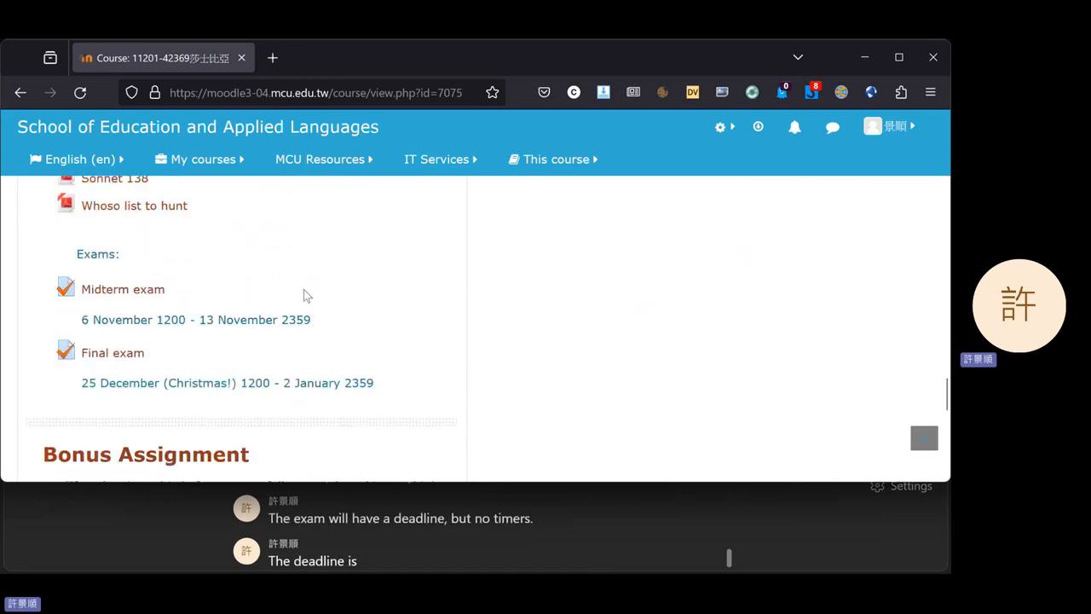
{"action": "double_click", "coordinate": [296, 320]}
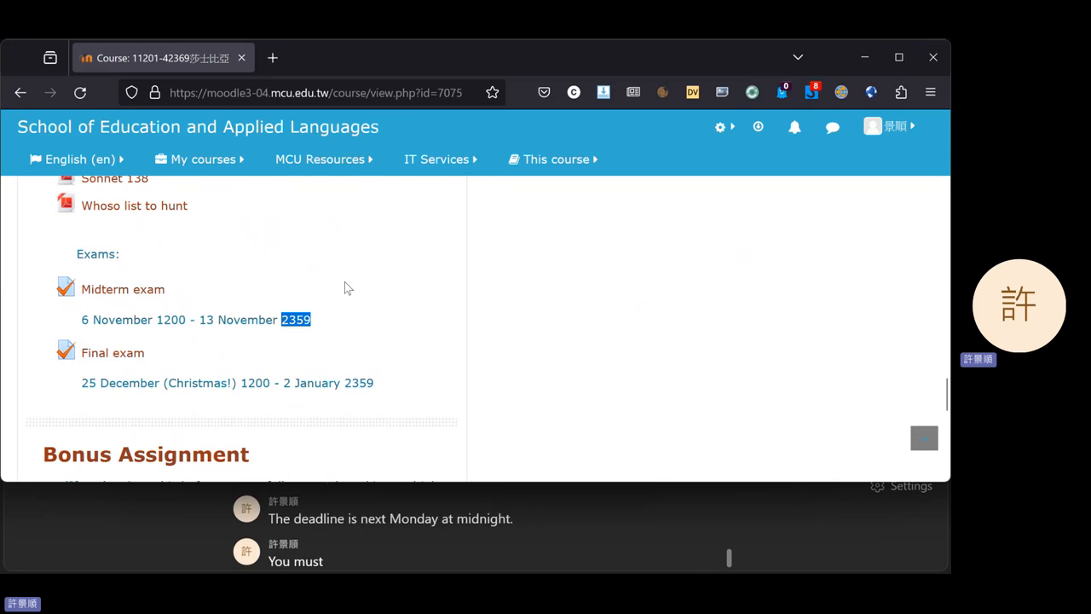
{"action": "type", "text": "finish the exam before"}
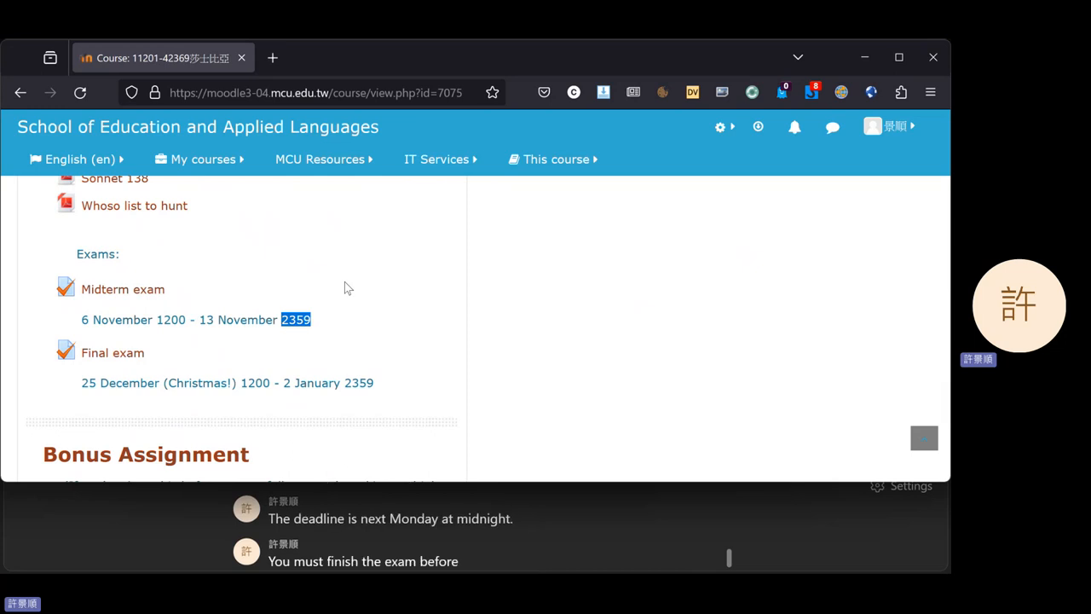
{"action": "type", "text": "next Monday at midnight."}
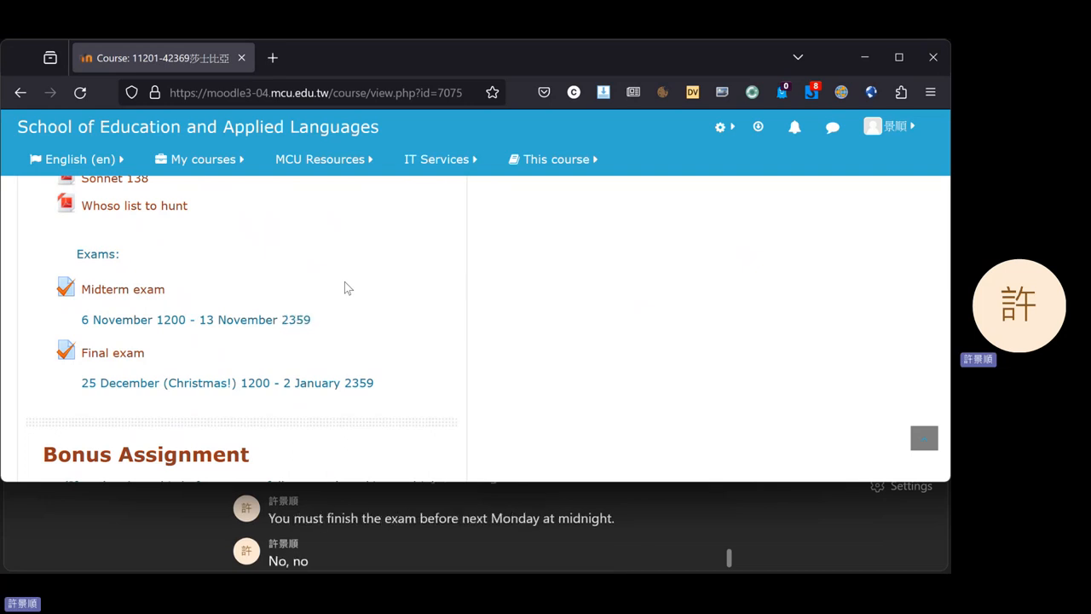
{"action": "scroll", "scroll_direction": "down", "scroll_amount": 3}
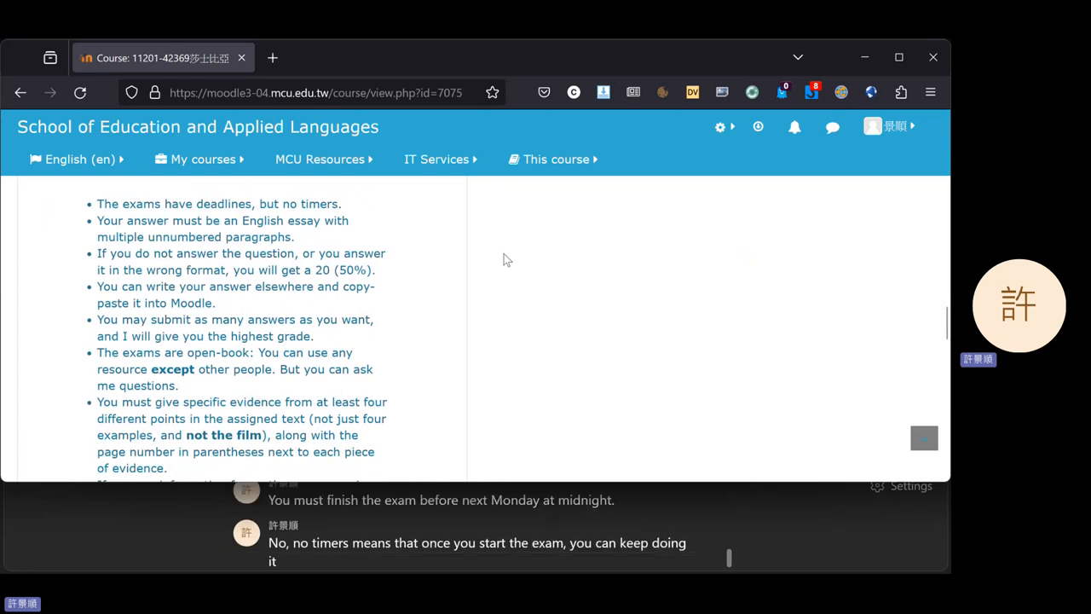
Scroll the Exams rules list down to the rules on evidence, citing sources and plagiarism
{"action": "type", "text": "all the way until"}
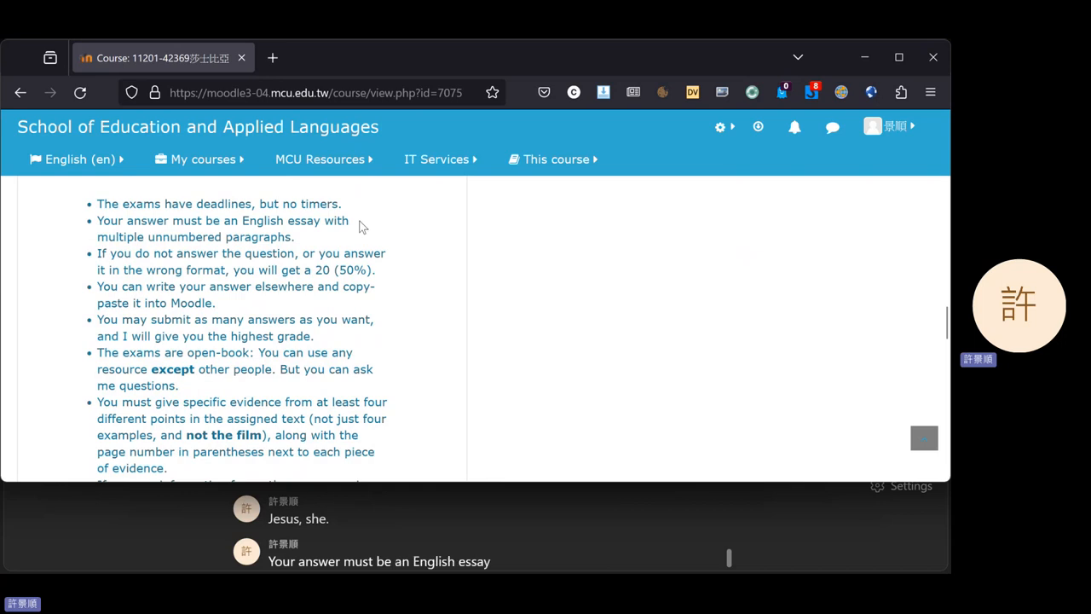
{"action": "type", "text": "with multiple"}
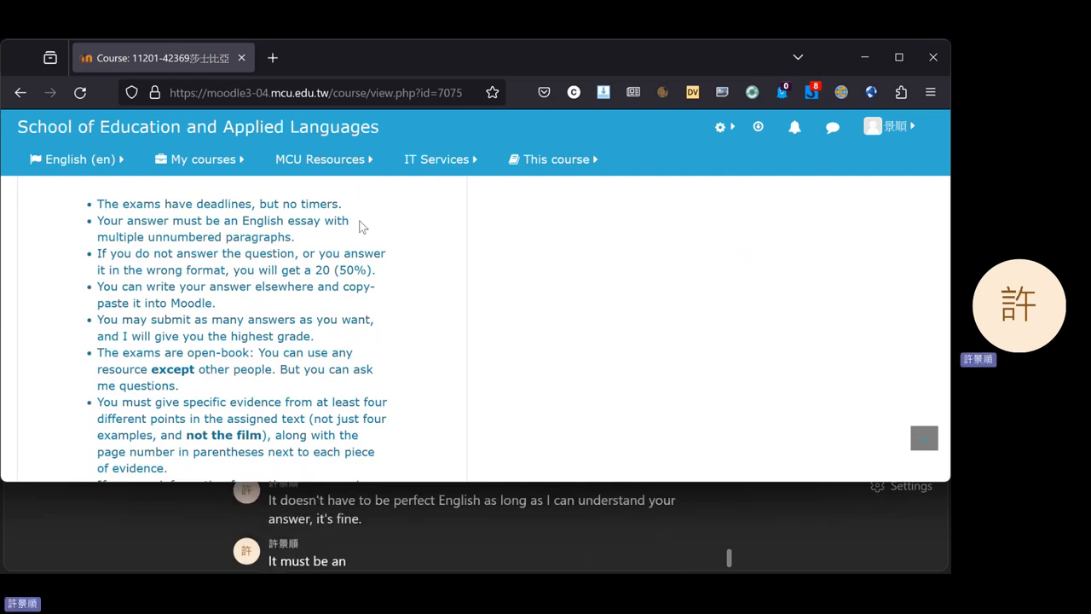
{"action": "type", "text": "essay."}
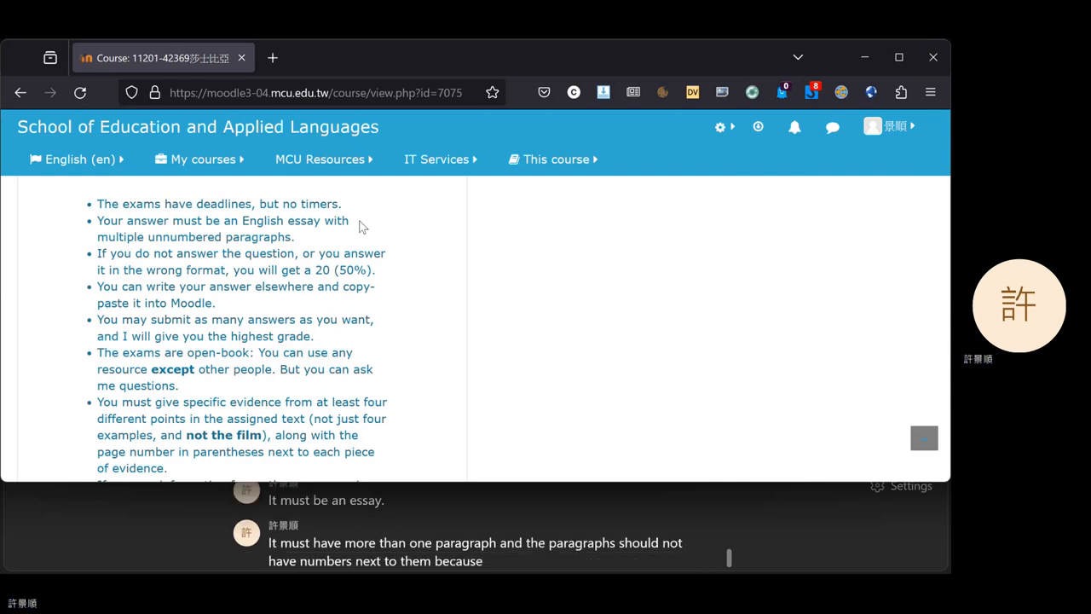
{"action": "type", "text": "I'm being hall"}
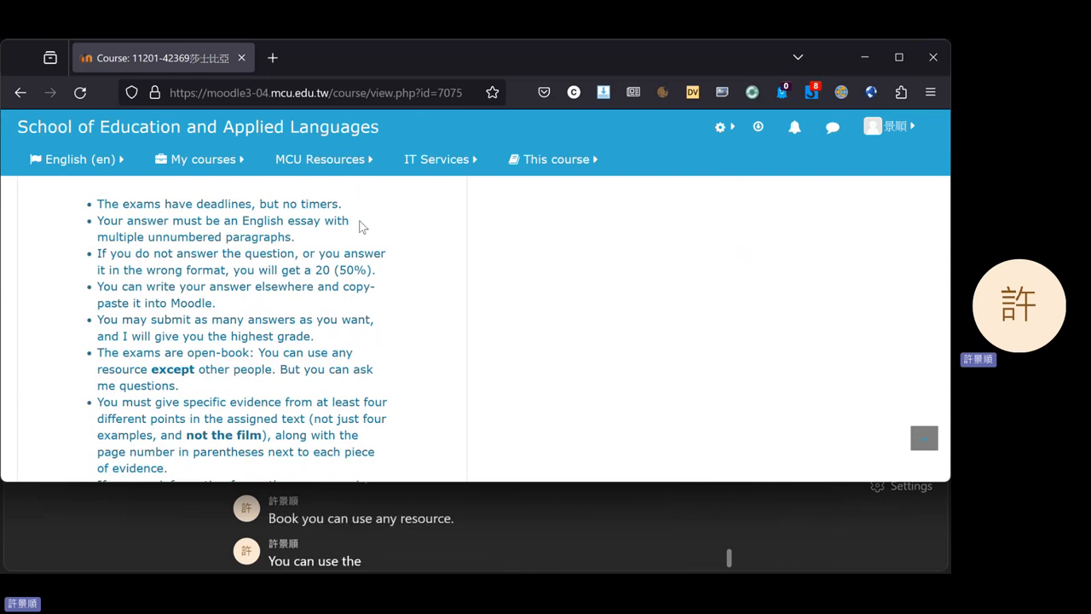
{"action": "type", "text": "handout you can use"}
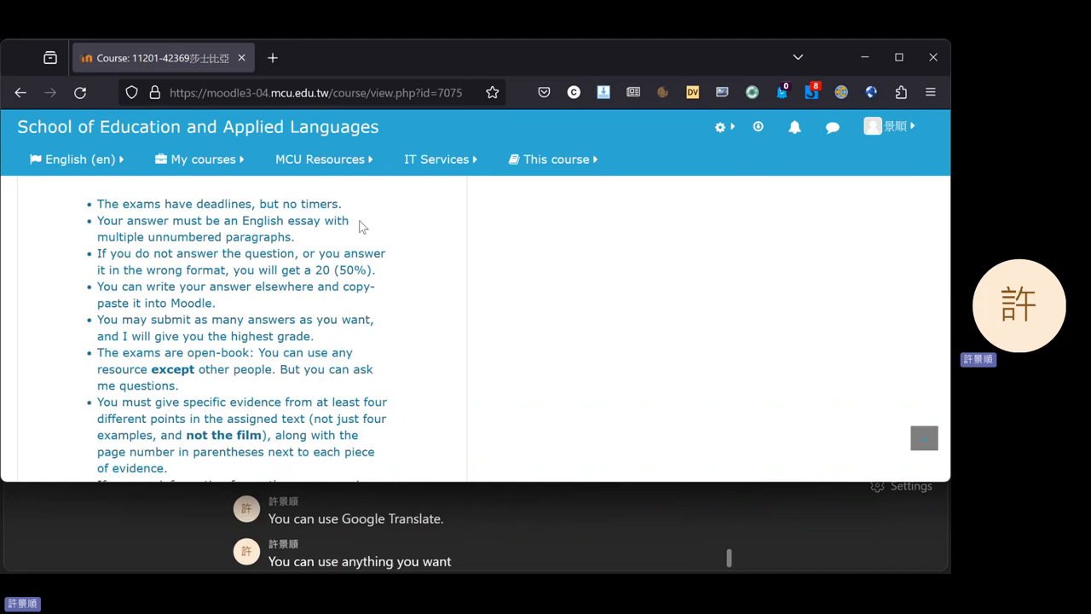
{"action": "type", "text": "except for"}
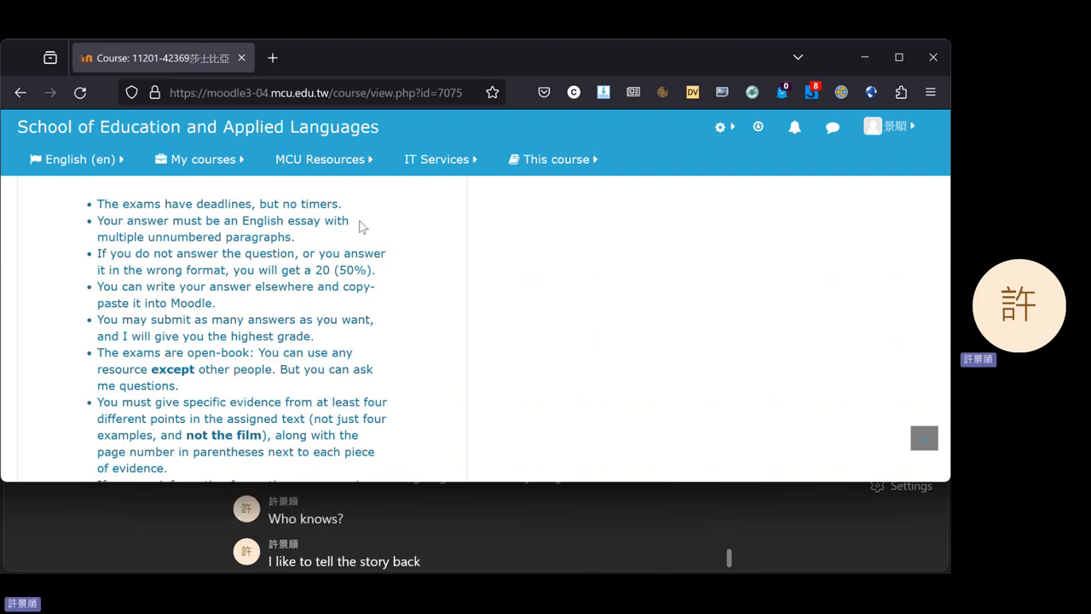
{"action": "type", "text": "when I was in college, I"}
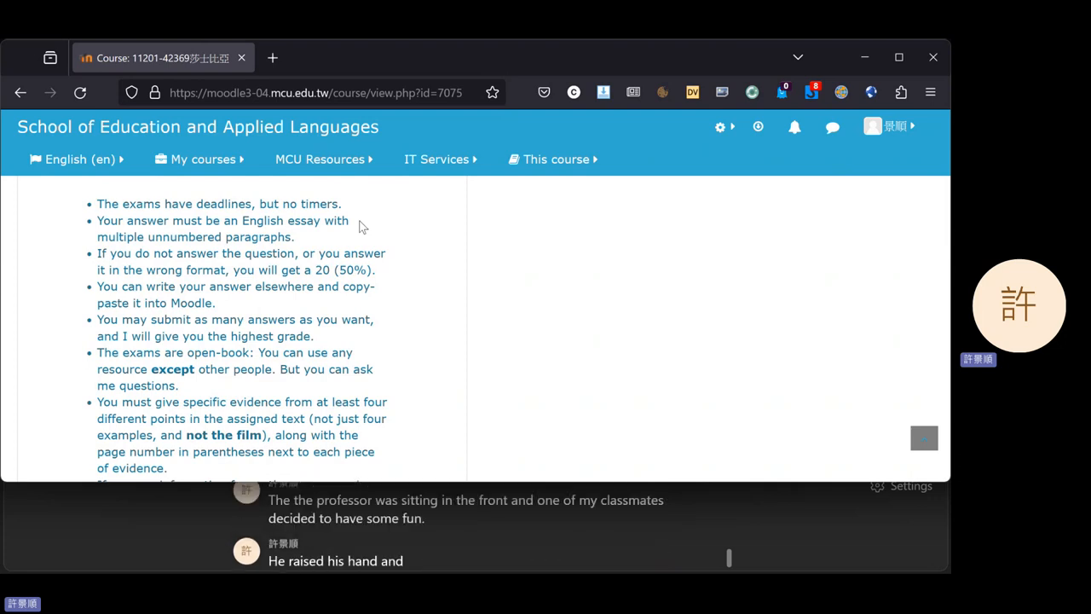
{"action": "type", "text": "said, Professor, how do you do question 121"}
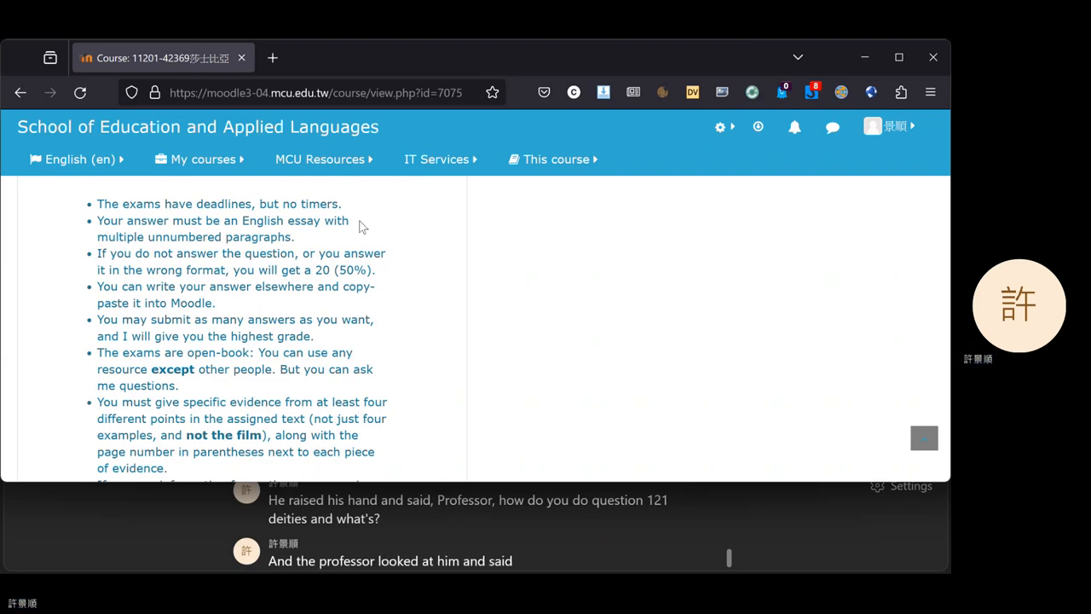
{"action": "type", "text": "come here"}
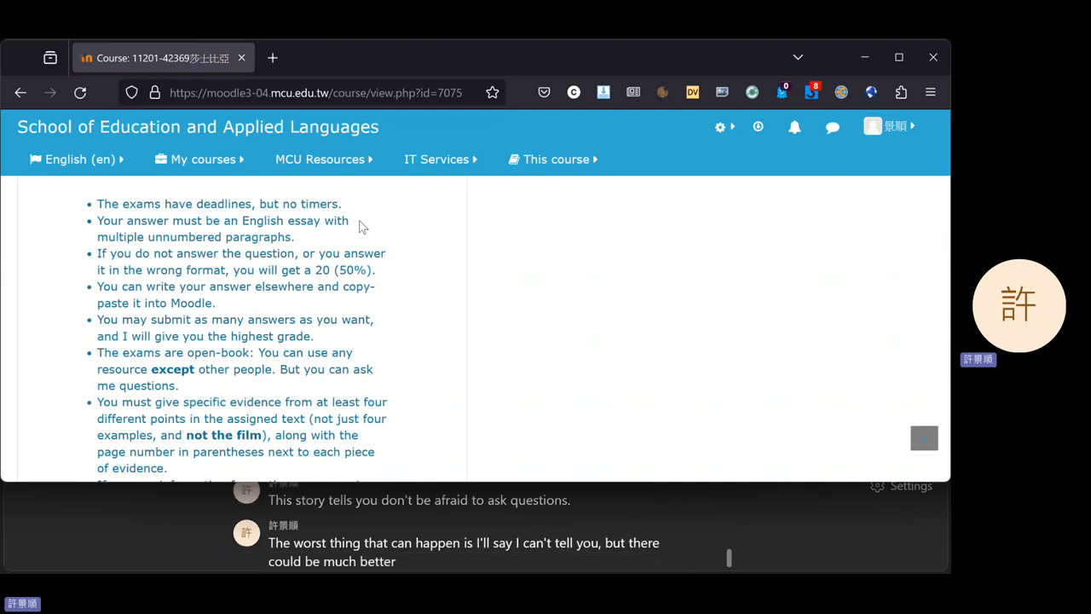
{"action": "type", "text": "outcomes"}
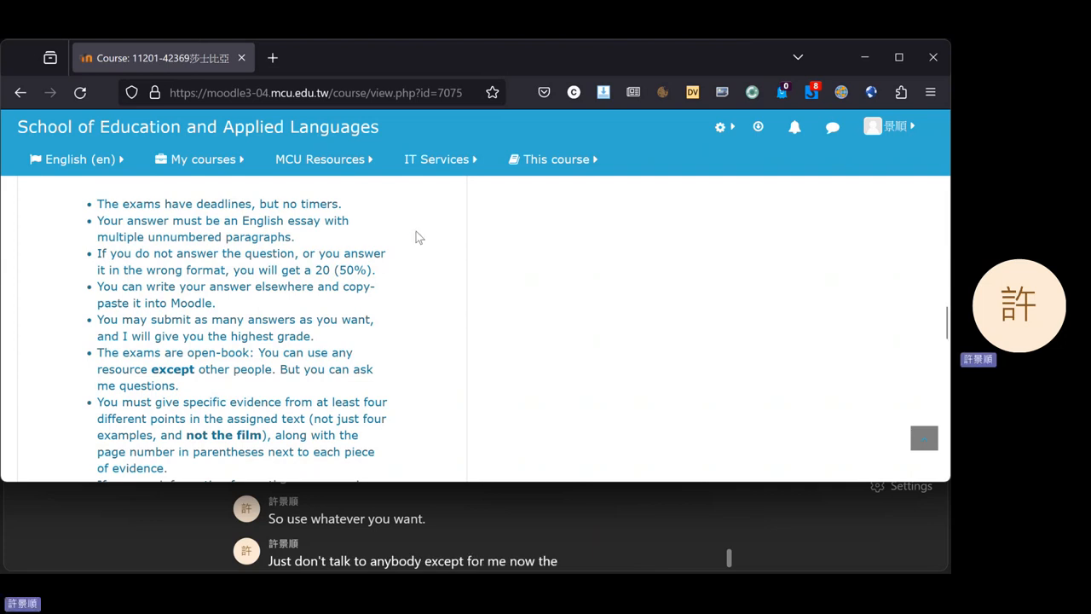
{"action": "scroll", "scroll_direction": "down", "scroll_amount": 3}
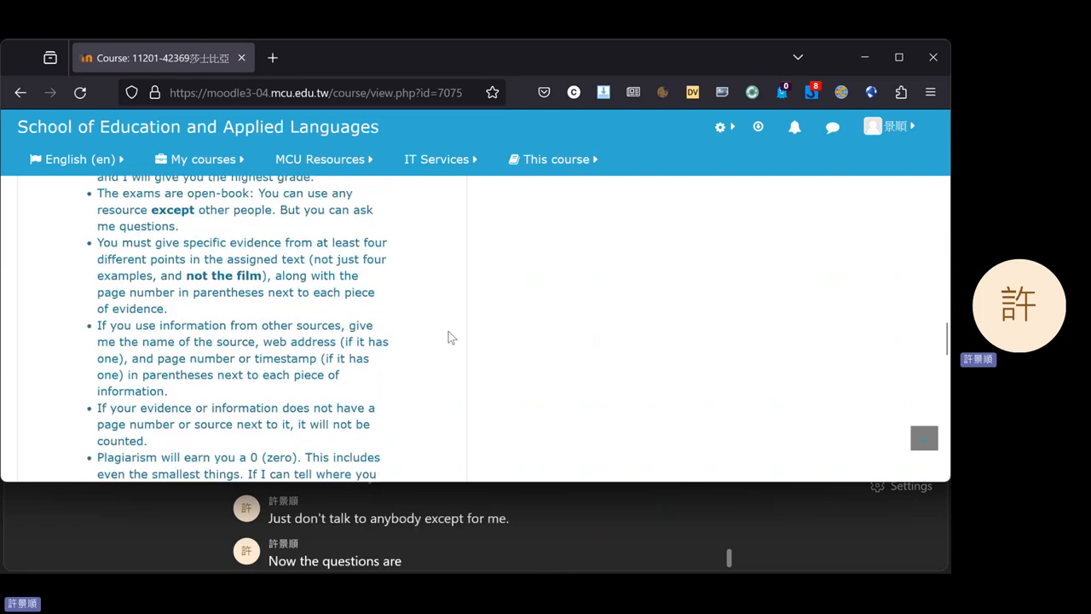
{"action": "scroll", "scroll_direction": "down", "scroll_amount": 3}
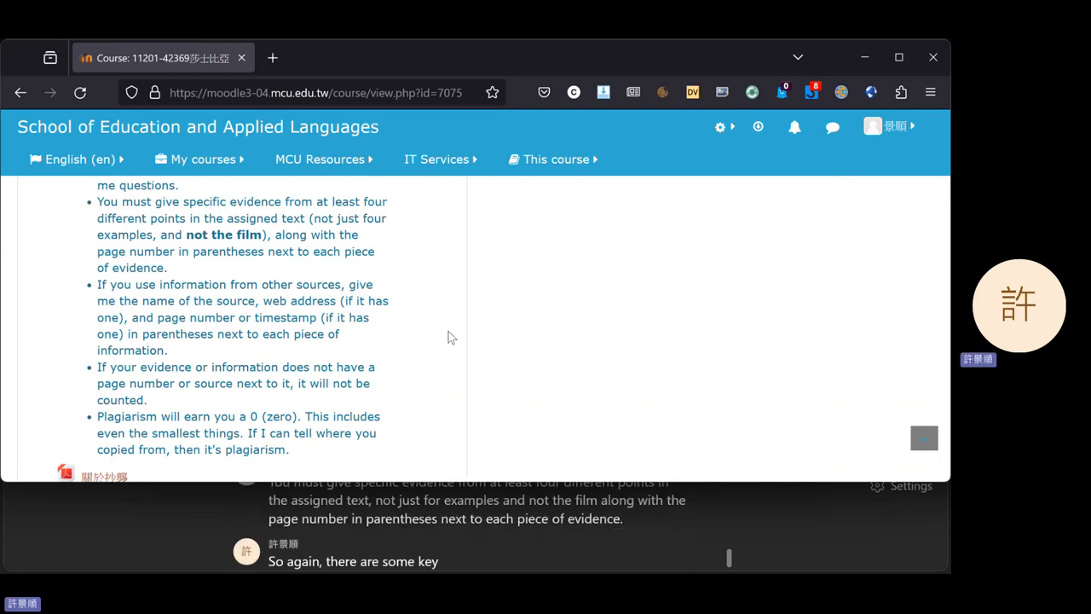
Scroll through the rules requiring evidence from different parts of the text
{"action": "type", "text": "information here"}
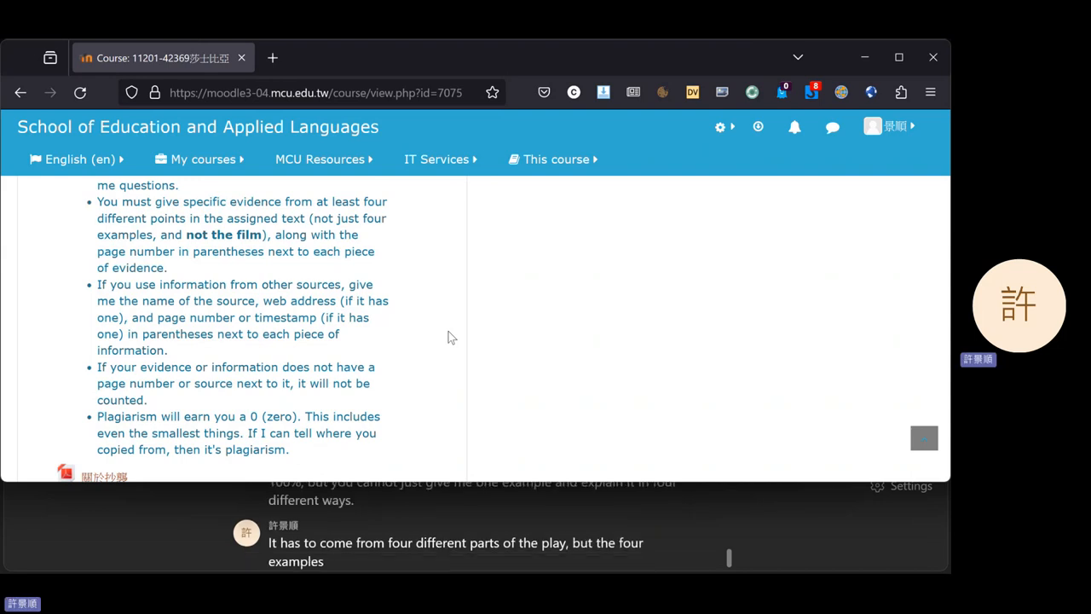
{"action": "type", "text": "must each come from a different part"}
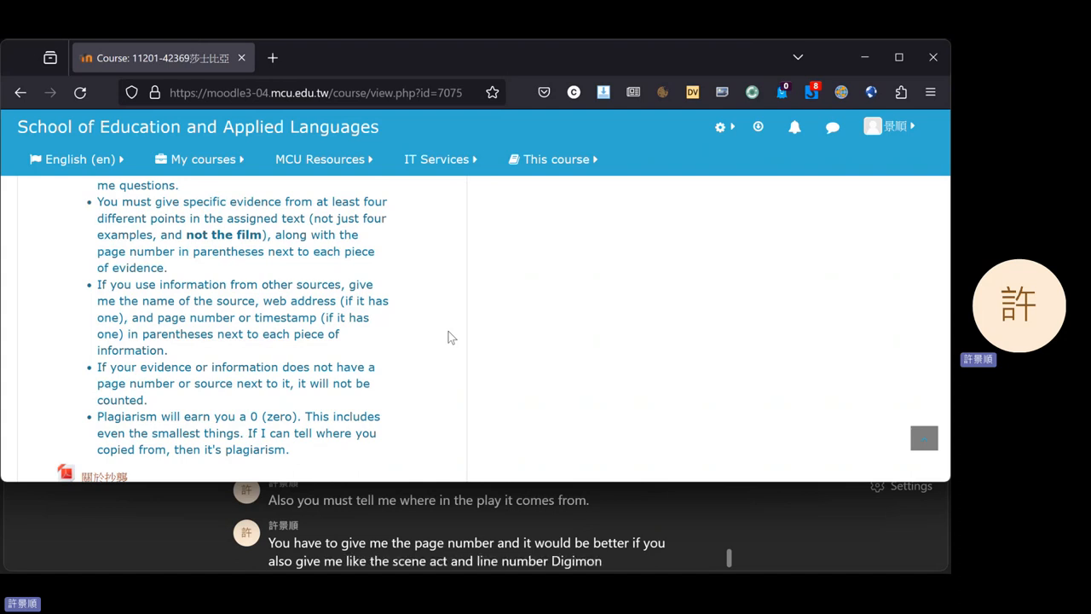
{"action": "type", "text": "digging."}
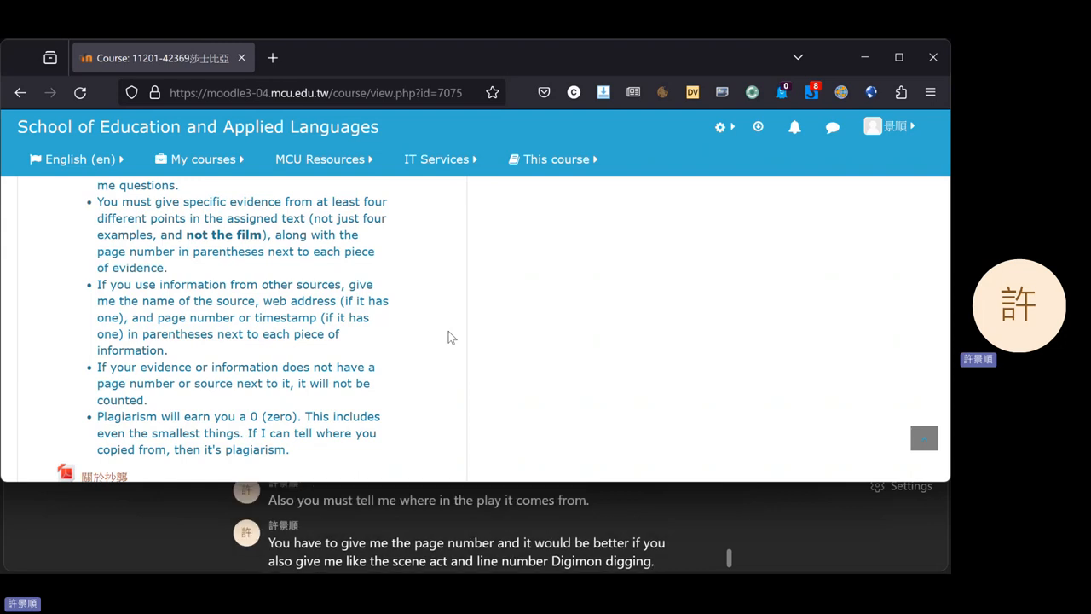
{"action": "scroll", "scroll_direction": "down", "scroll_amount": 3}
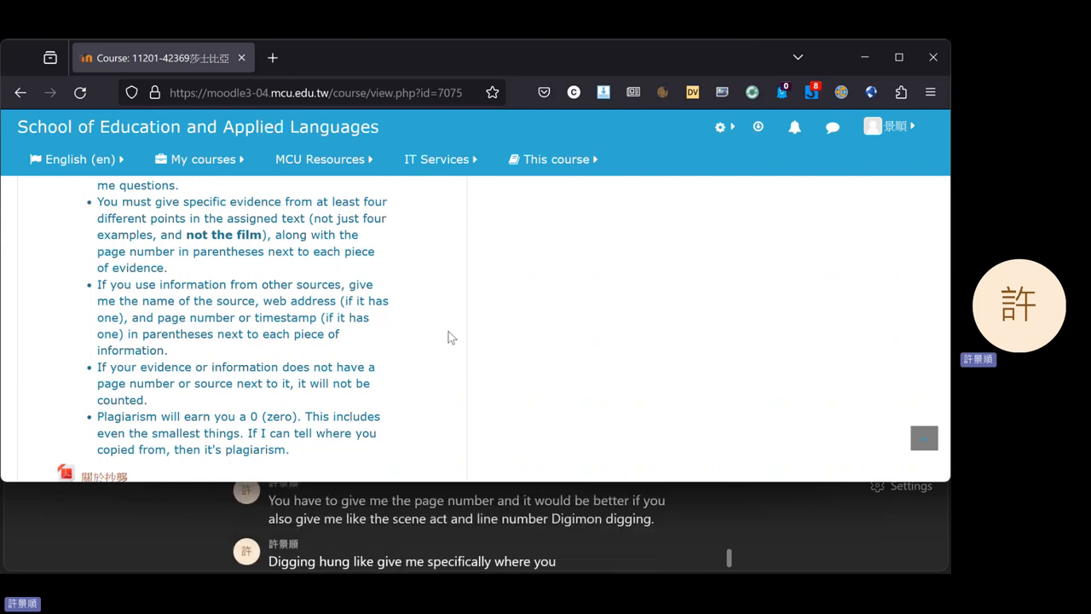
{"action": "type", "text": "find this evidence"}
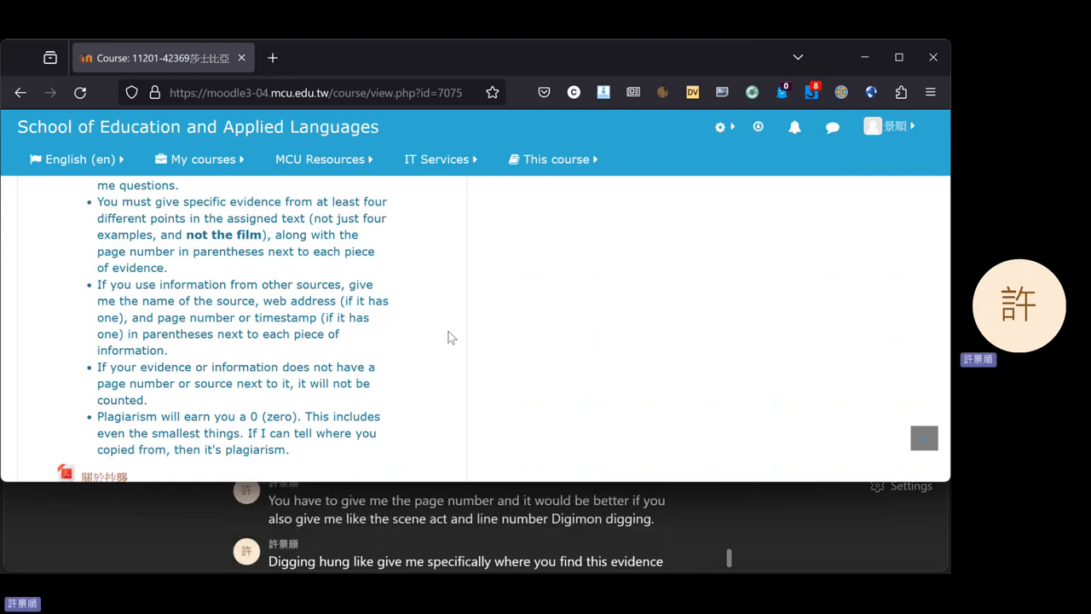
{"action": "scroll", "scroll_direction": "down", "scroll_amount": 3}
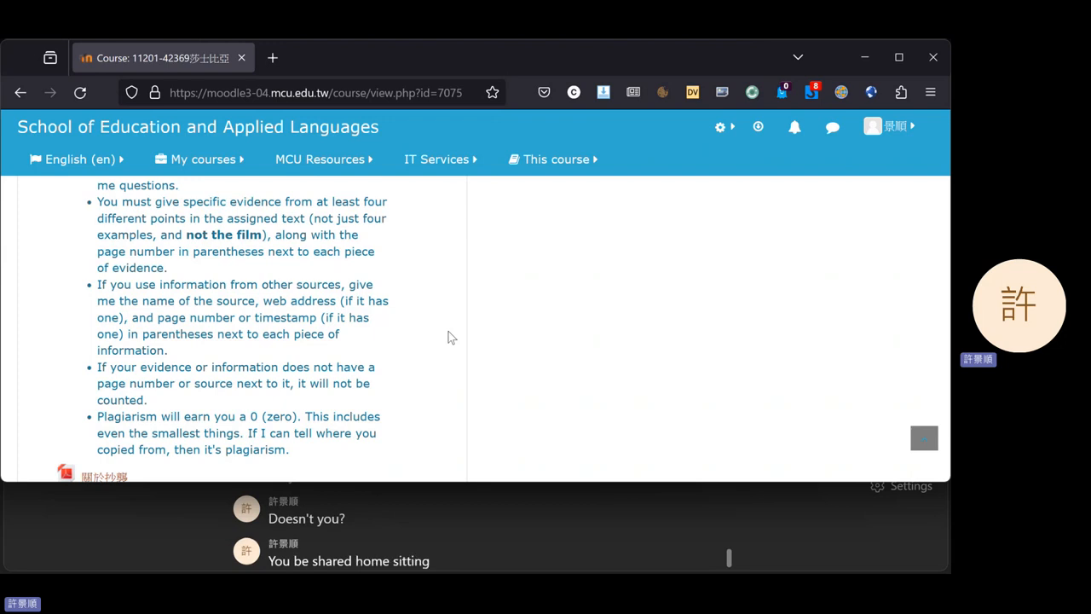
{"action": "type", "text": "winburn Singapore"}
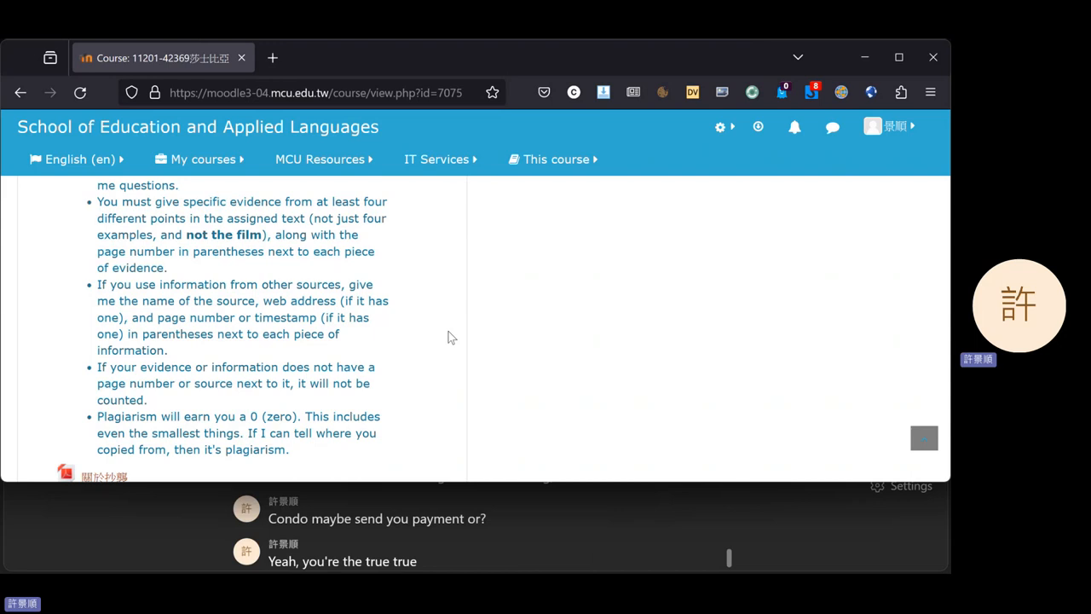
{"action": "type", "text": "so one"}
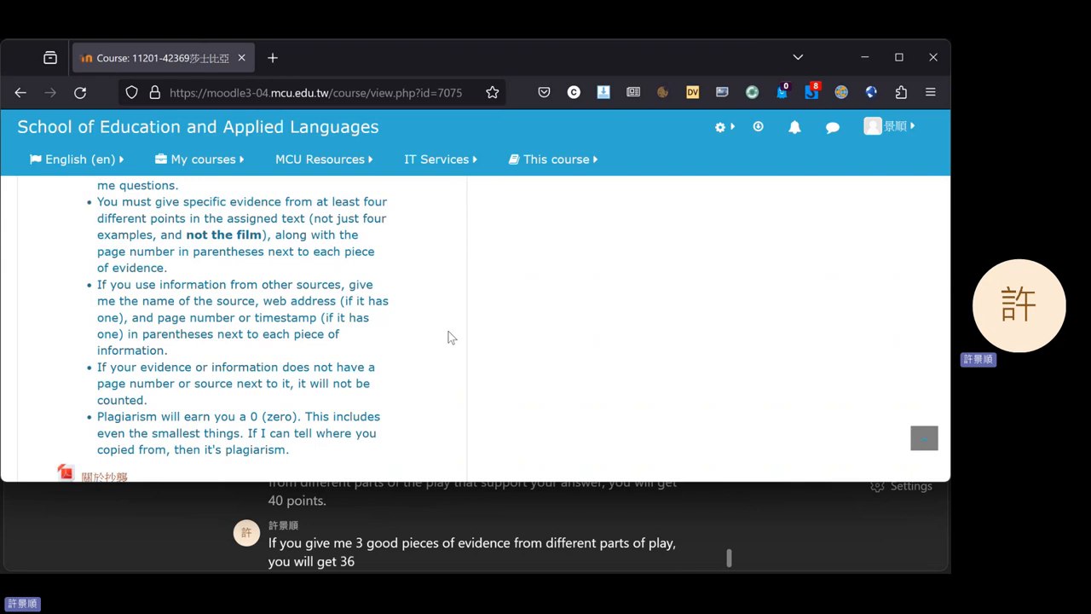
{"action": "type", "text": "which is 90%"}
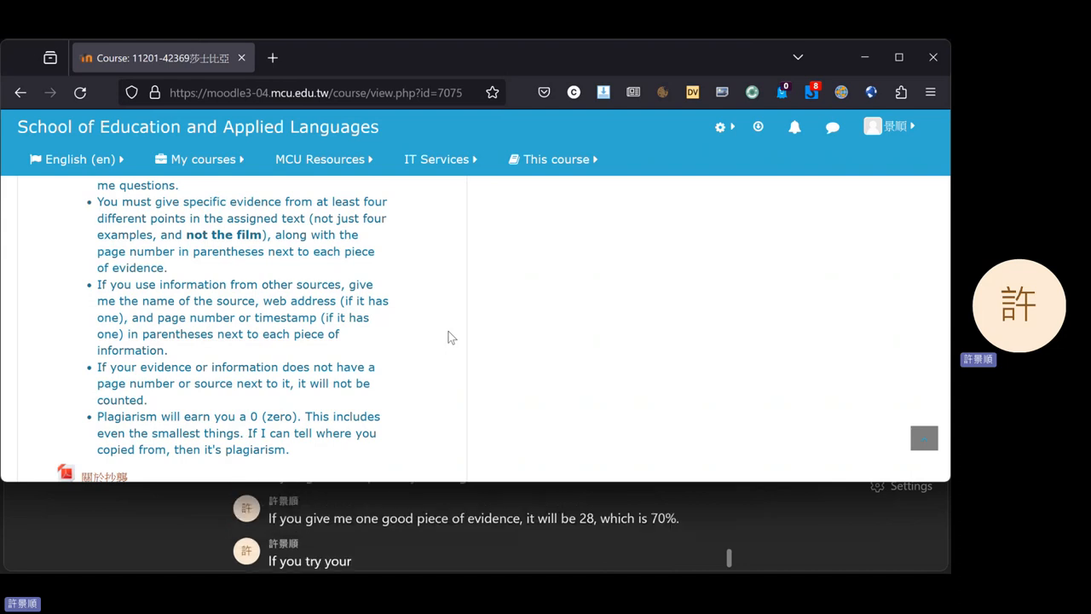
{"action": "type", "text": "best to give me good evidence, but I don't think the"}
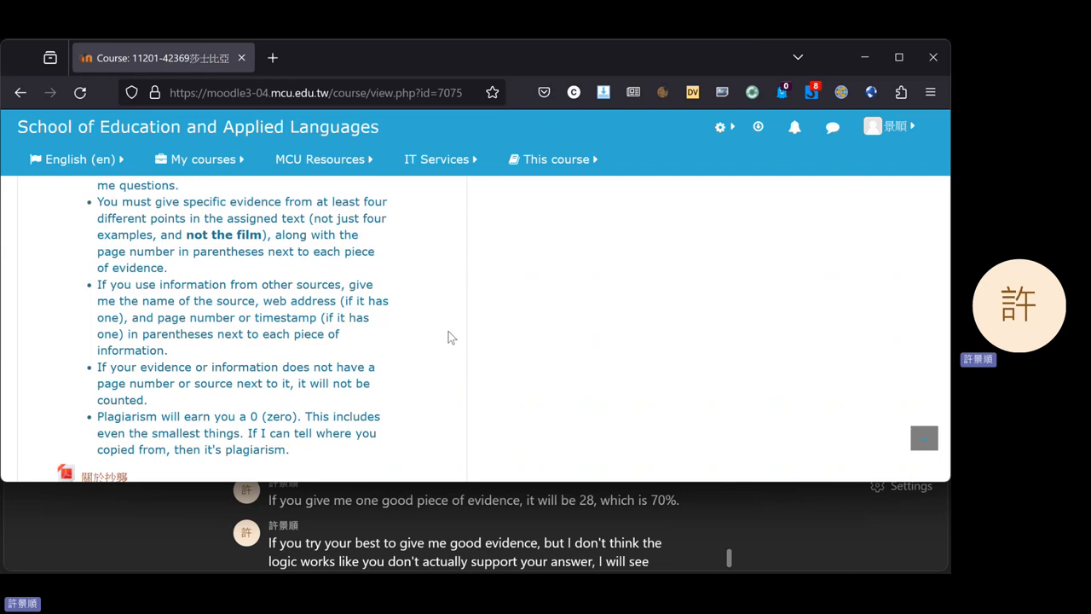
Scroll past the plagiarism rule to the 'Example answers to other essay questions' list
{"action": "scroll", "scroll_direction": "down", "scroll_amount": 3}
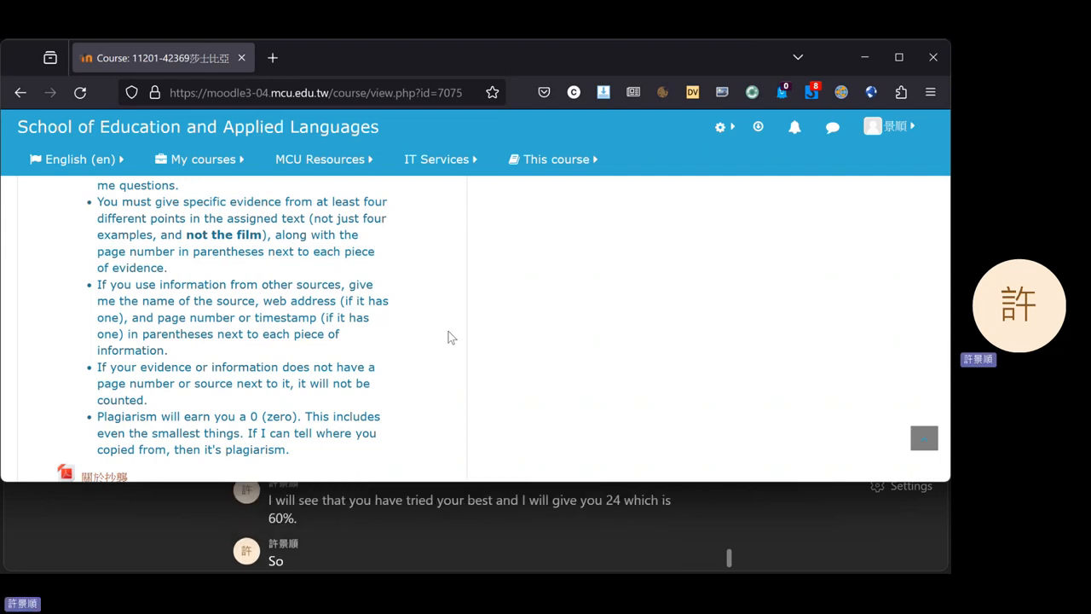
{"action": "type", "text": "uh, don't worry"}
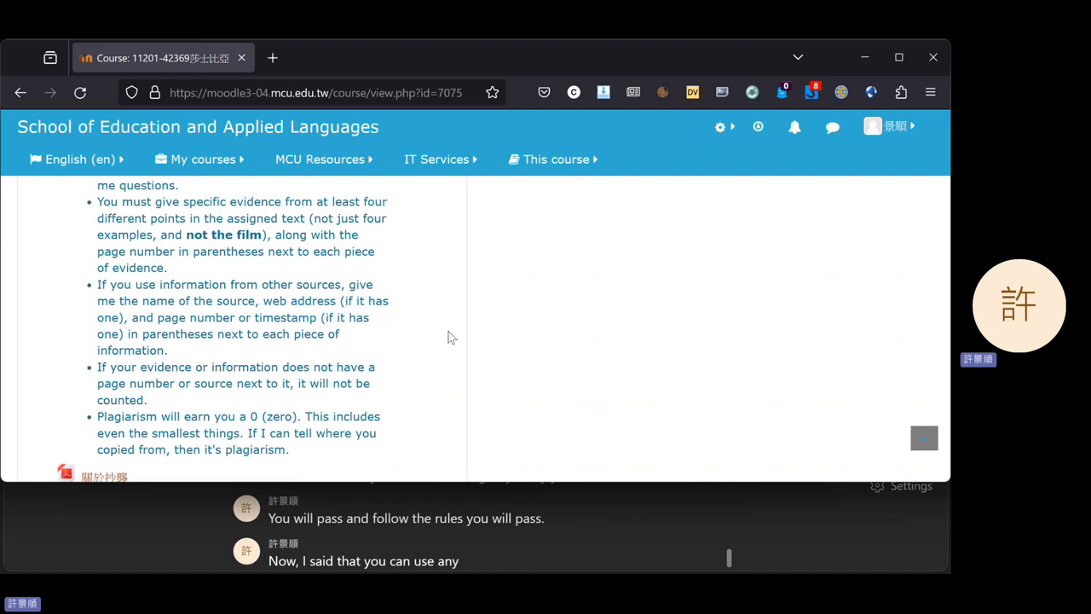
{"action": "type", "text": "information that you find"}
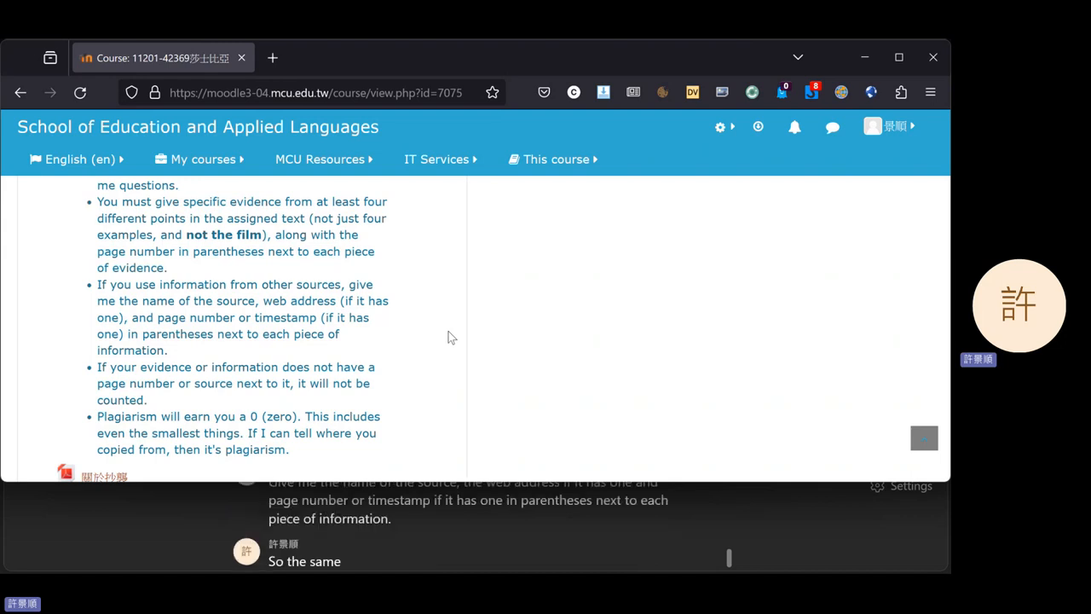
{"action": "type", "text": "logic whenever you"}
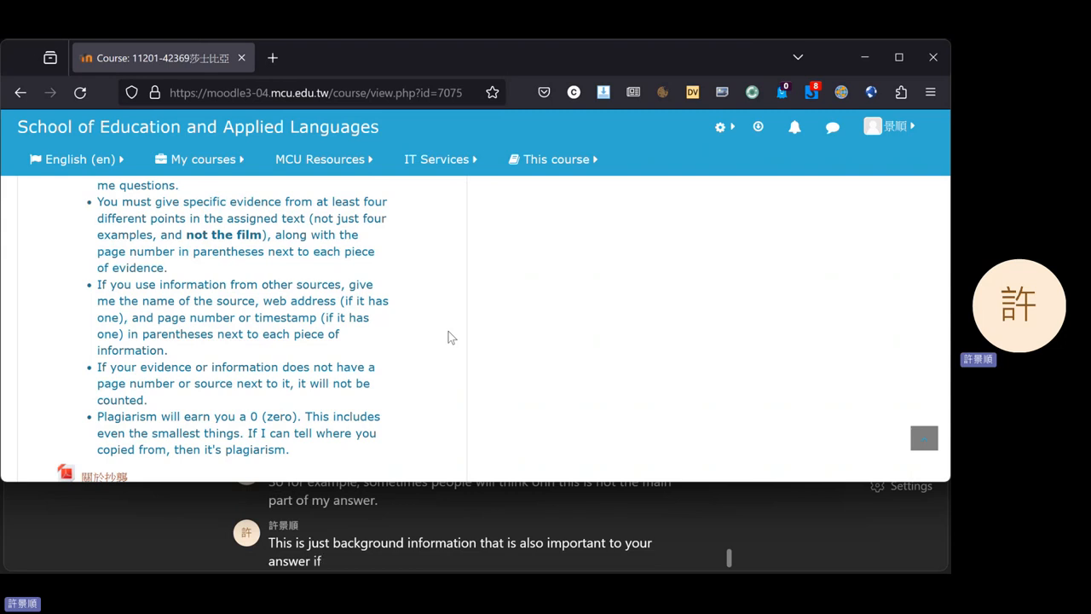
{"action": "scroll", "scroll_direction": "down", "scroll_amount": 3}
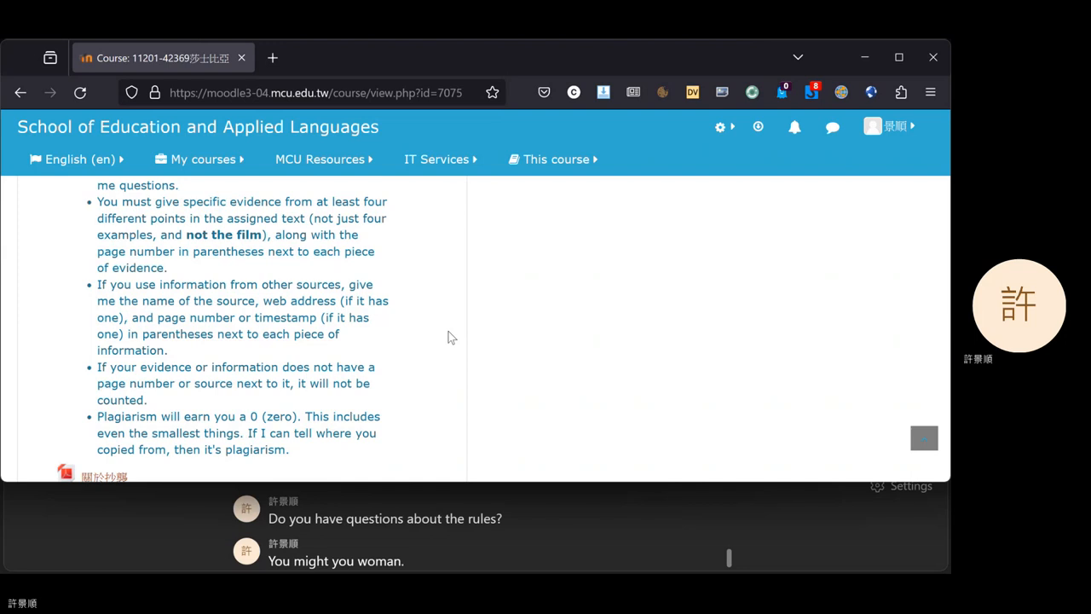
{"action": "scroll", "scroll_direction": "down", "scroll_amount": 3}
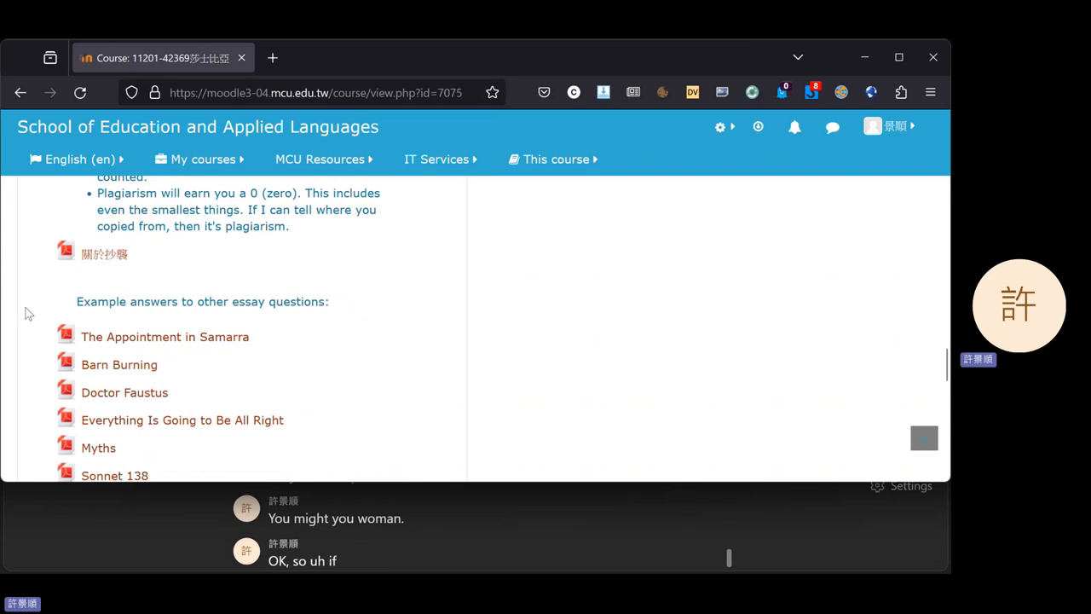
{"action": "mouse_move", "coordinate": [157, 275]}
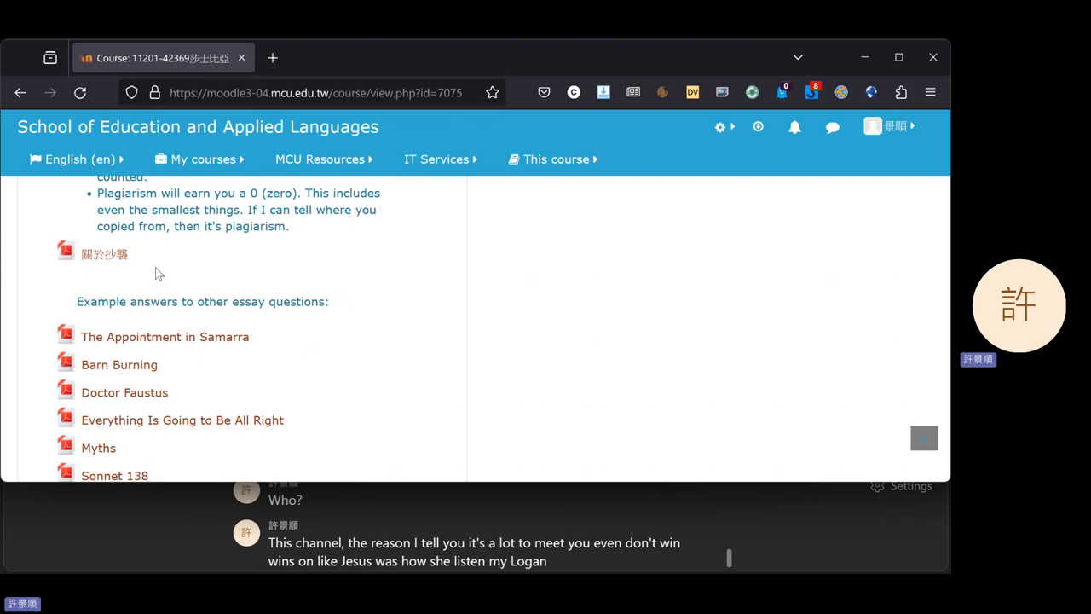
Scroll to show all seven example answers, from The Appointment in Samarra to Whoso list to hunt
{"action": "scroll", "scroll_direction": "down", "scroll_amount": 3}
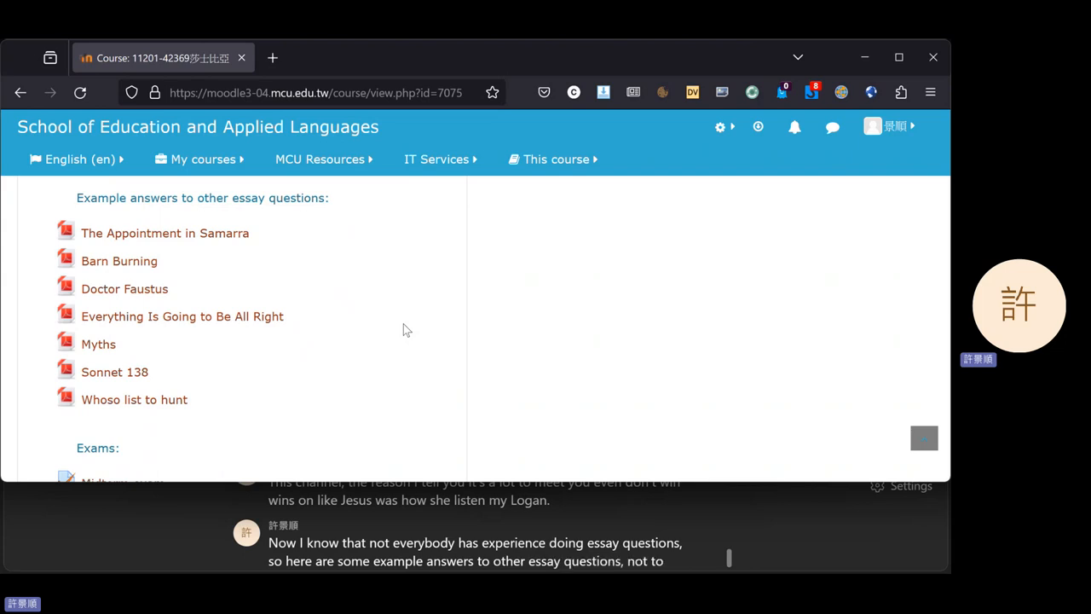
{"action": "scroll", "scroll_direction": "down", "scroll_amount": 3}
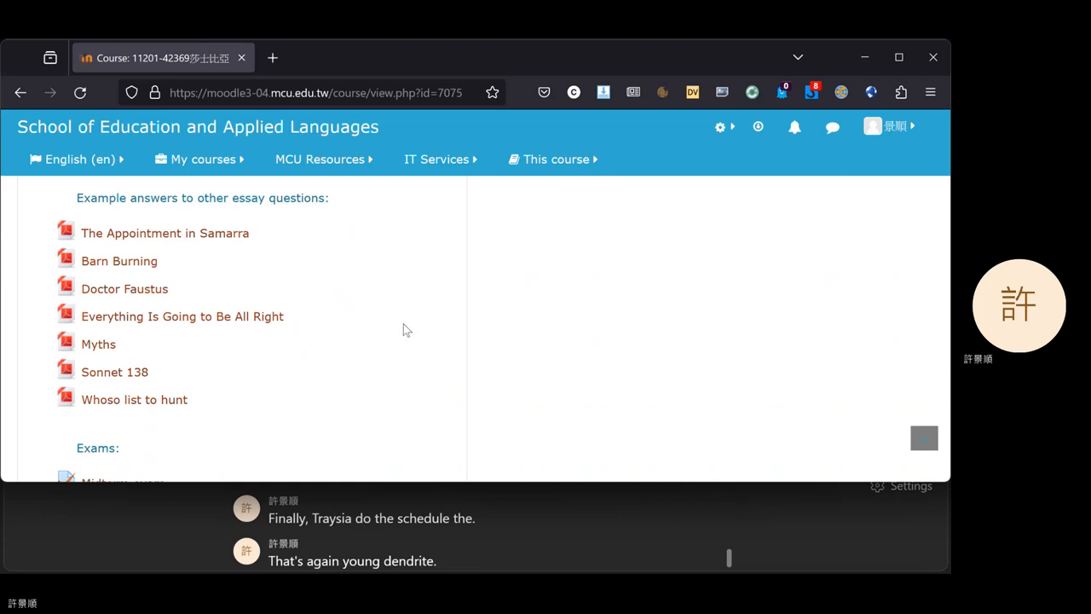
Scroll to the Exams entries: midterm 6–13 November and final 25 December–2 January
{"action": "scroll", "scroll_direction": "down", "scroll_amount": 3}
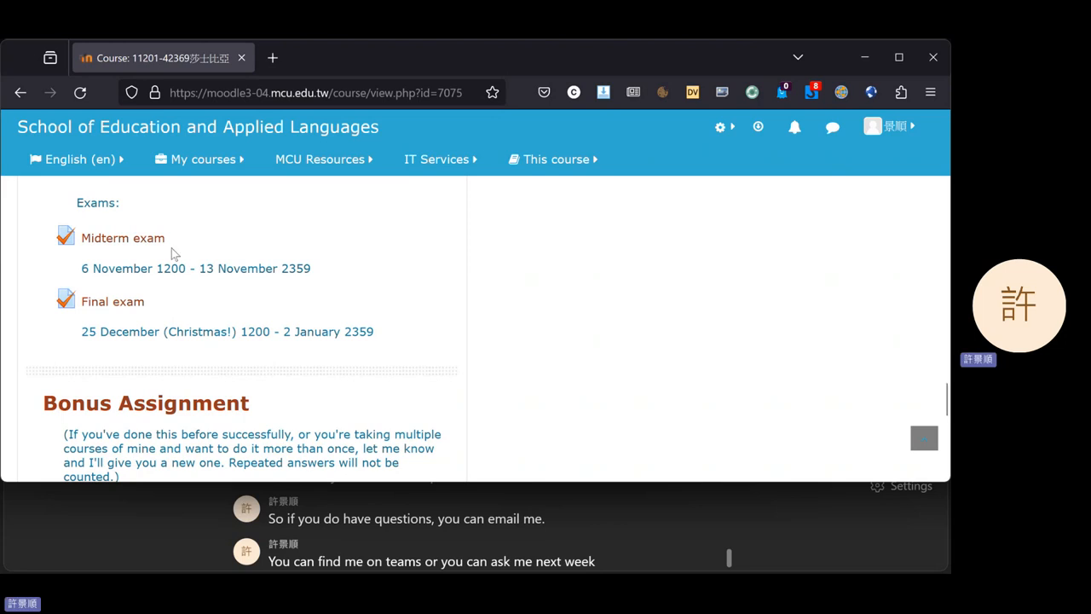
Open the Midterm exam link and start 'Preview quiz now' to show question 1
{"action": "left_click", "coordinate": [123, 239]}
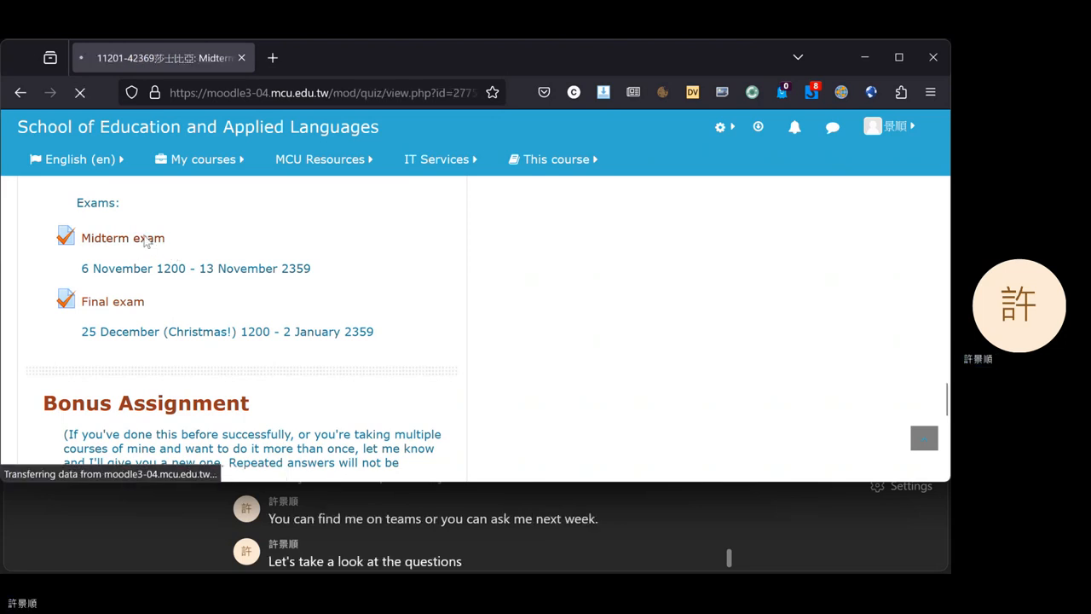
{"action": "left_click", "coordinate": [122, 238]}
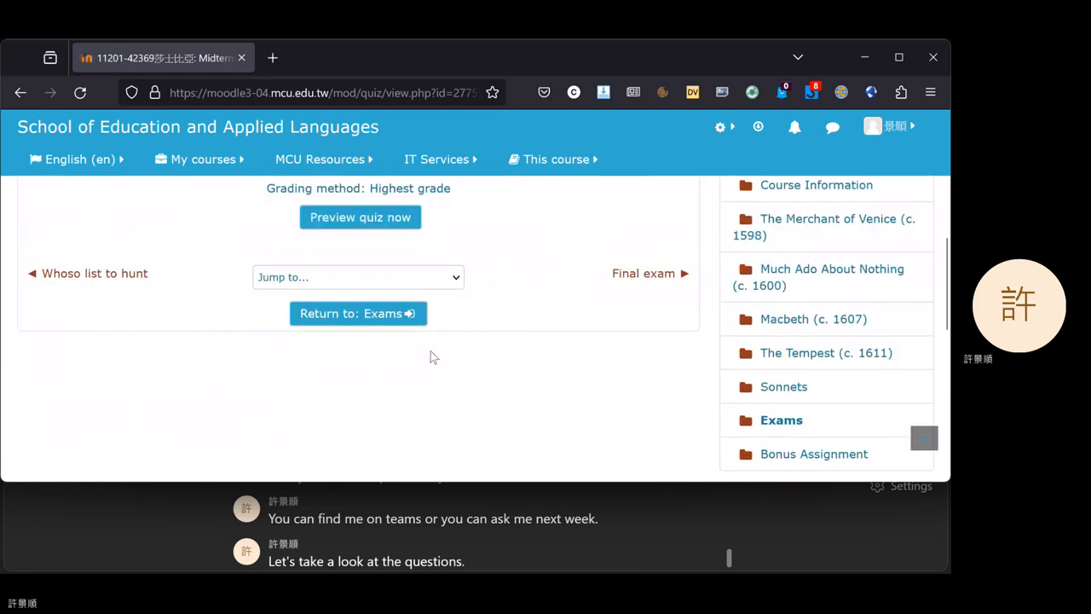
{"action": "left_click", "coordinate": [360, 217]}
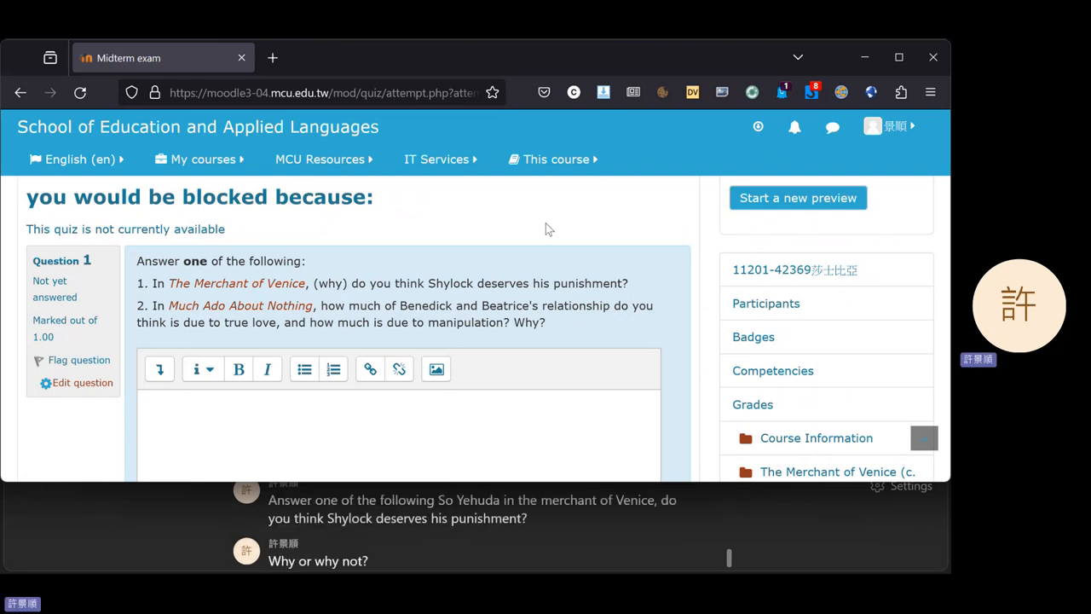
{"action": "scroll", "scroll_direction": "down", "scroll_amount": 3}
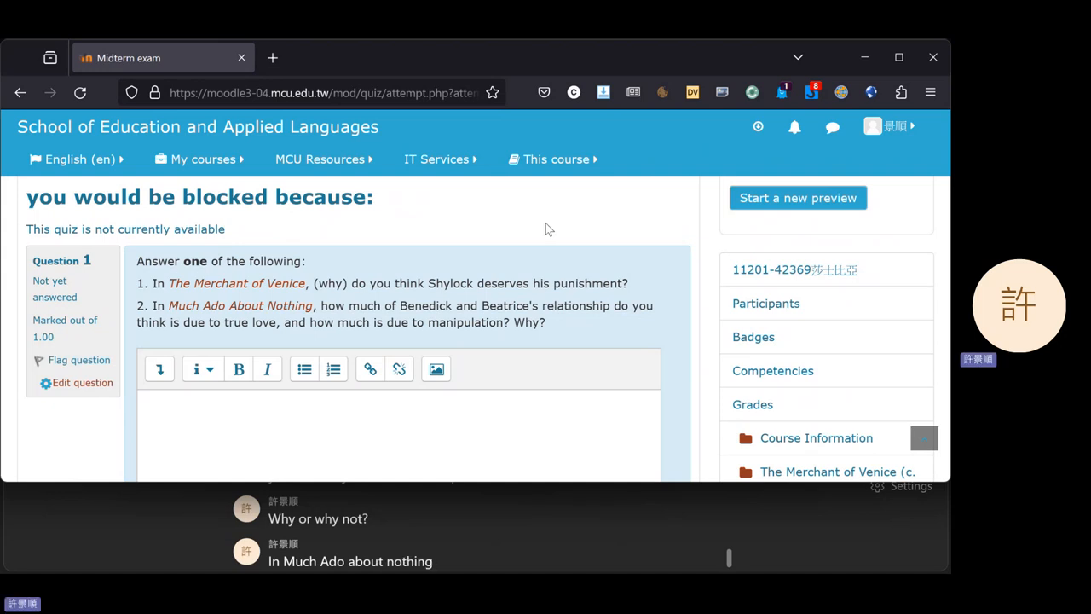
{"action": "type", "text": ", how much of"}
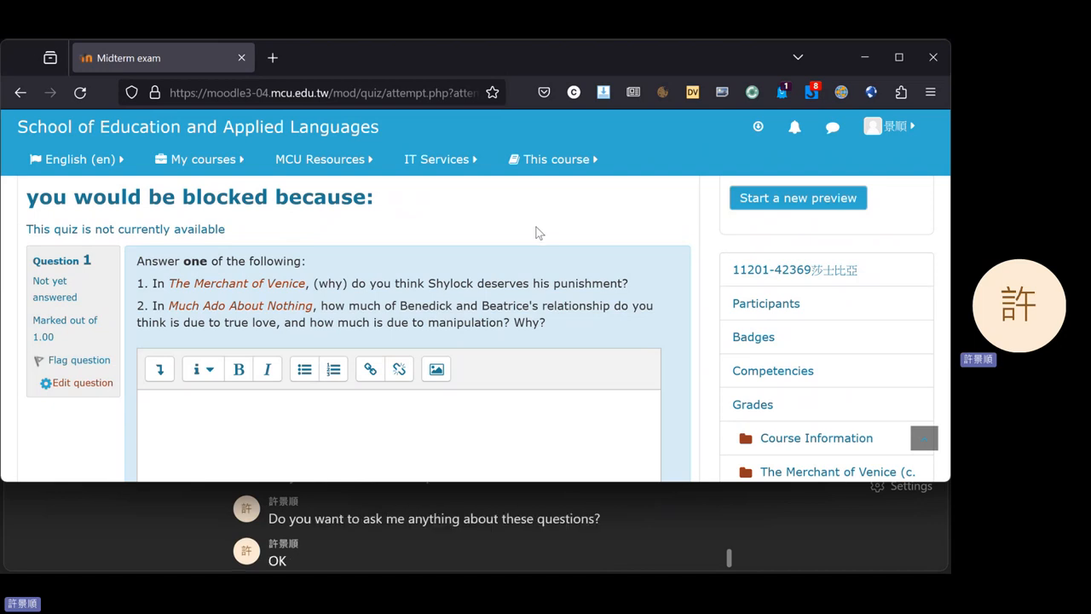
Scroll the quiz preview down to show question 1's whole empty answer editor
{"action": "scroll", "scroll_direction": "down", "scroll_amount": 3}
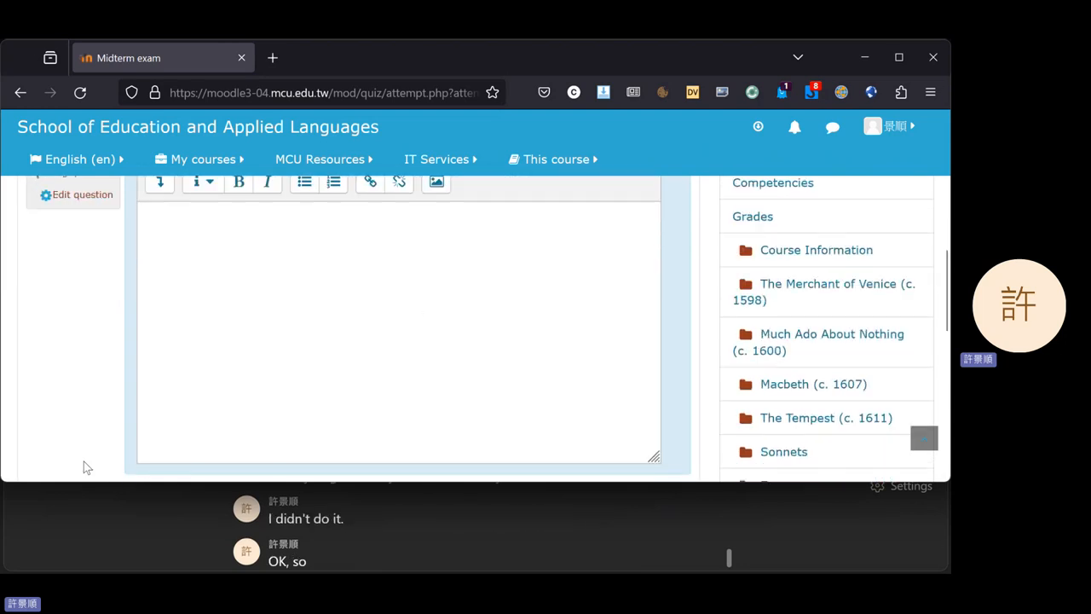
{"action": "mouse_move", "coordinate": [62, 350]}
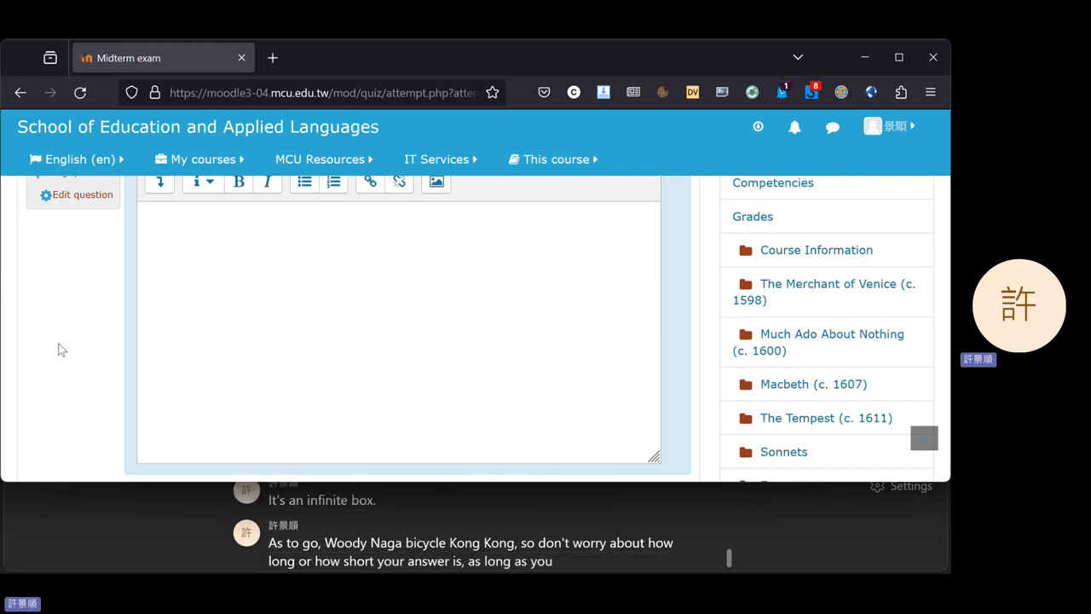
{"action": "scroll", "scroll_direction": "down", "scroll_amount": 3}
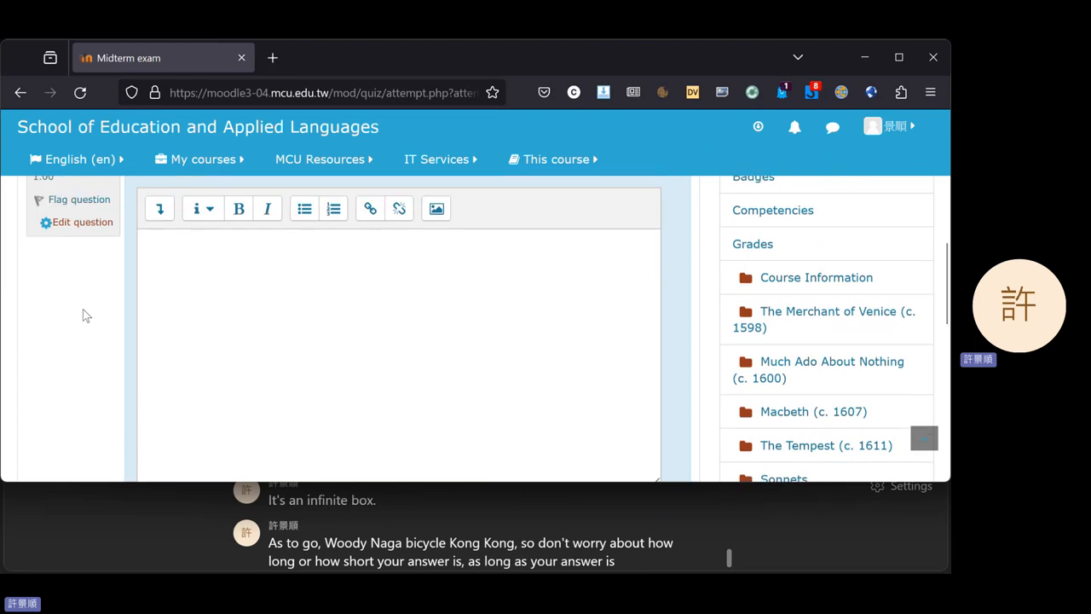